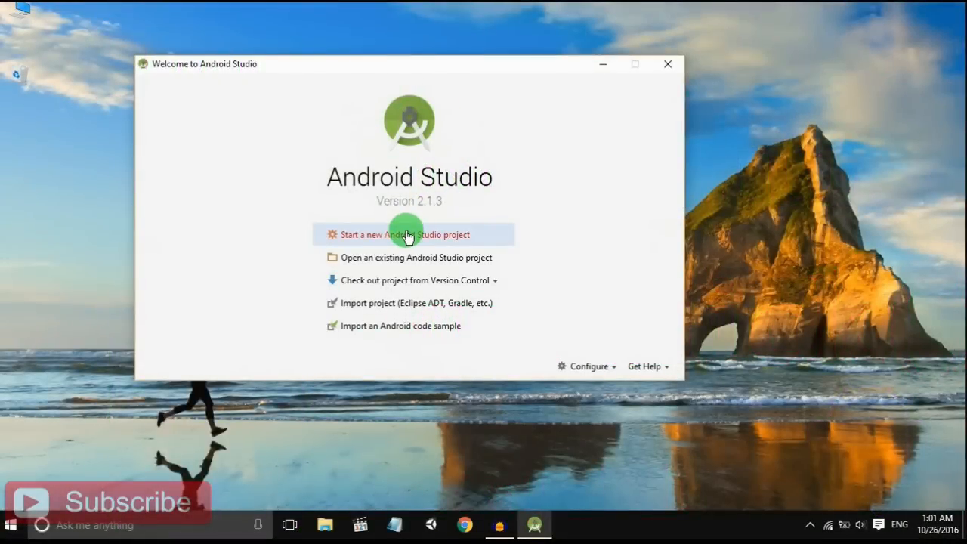
# Step: Start a new Android Studio project with the application name 'Text and Button'
pyautogui.click(405, 234)
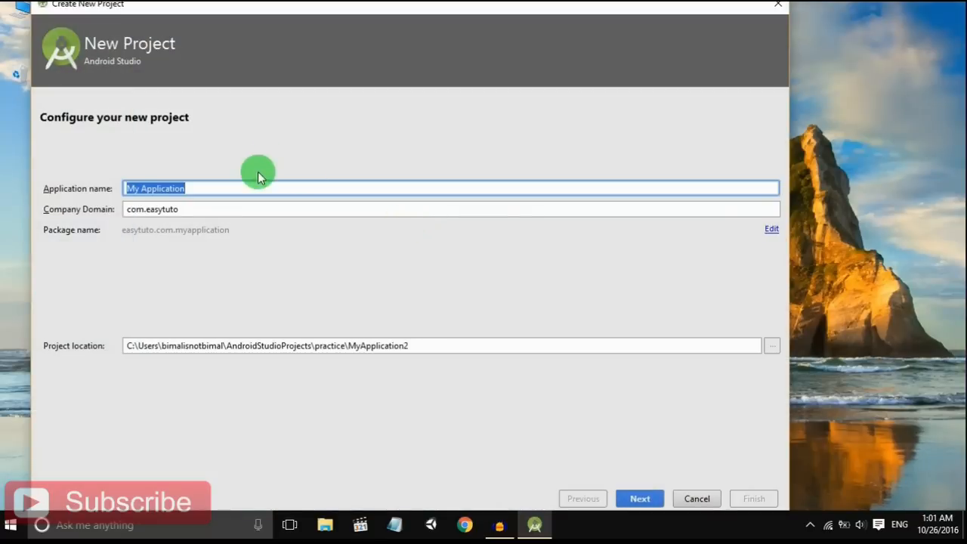
pyautogui.write('Text and Button')
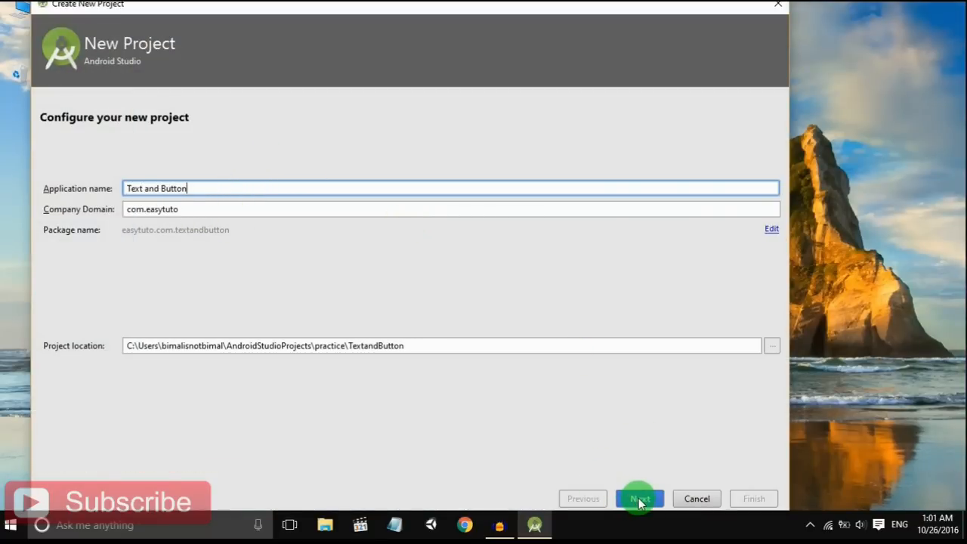
pyautogui.click(639, 499)
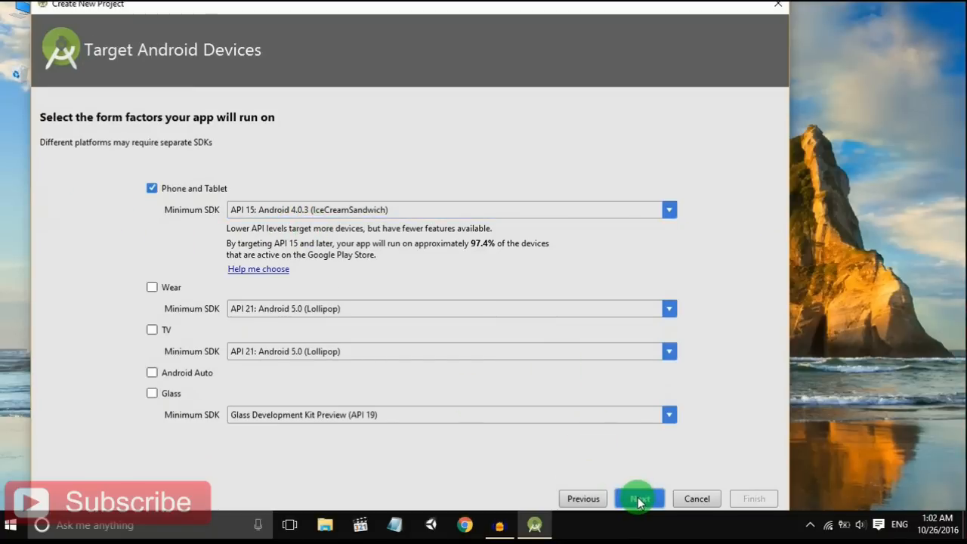
# Step: Keep the Phone and Tablet API 15 target, choose Empty Activity and finish creating the project
pyautogui.click(639, 499)
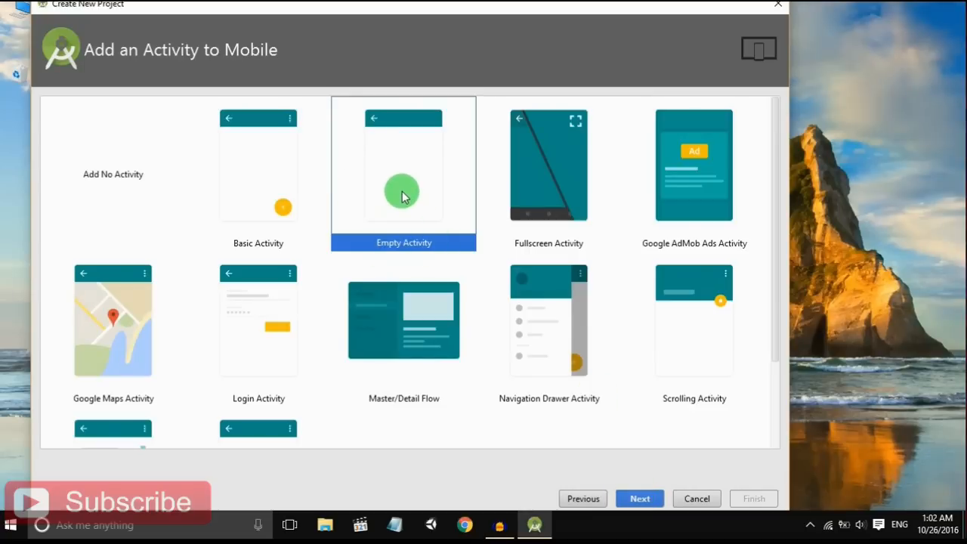
pyautogui.click(639, 499)
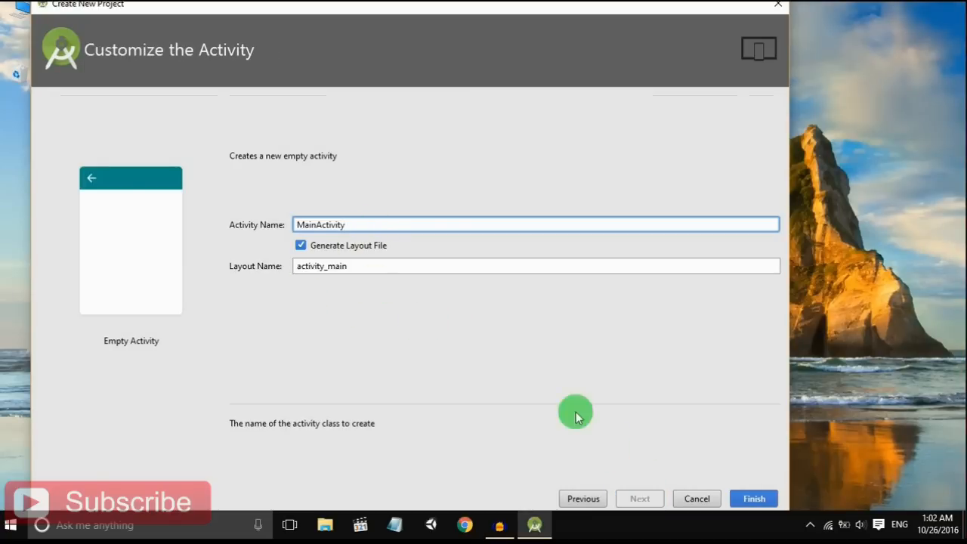
pyautogui.click(753, 498)
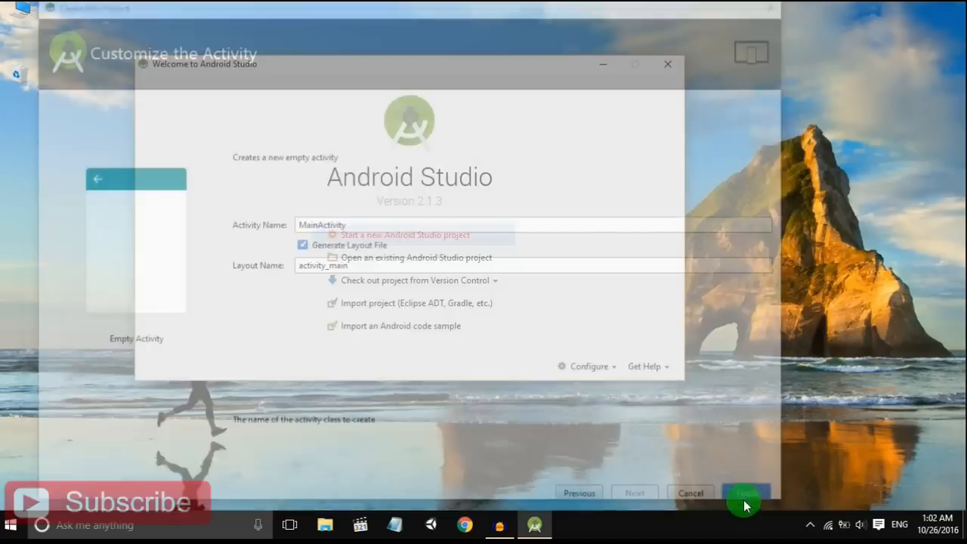
pyautogui.click(745, 495)
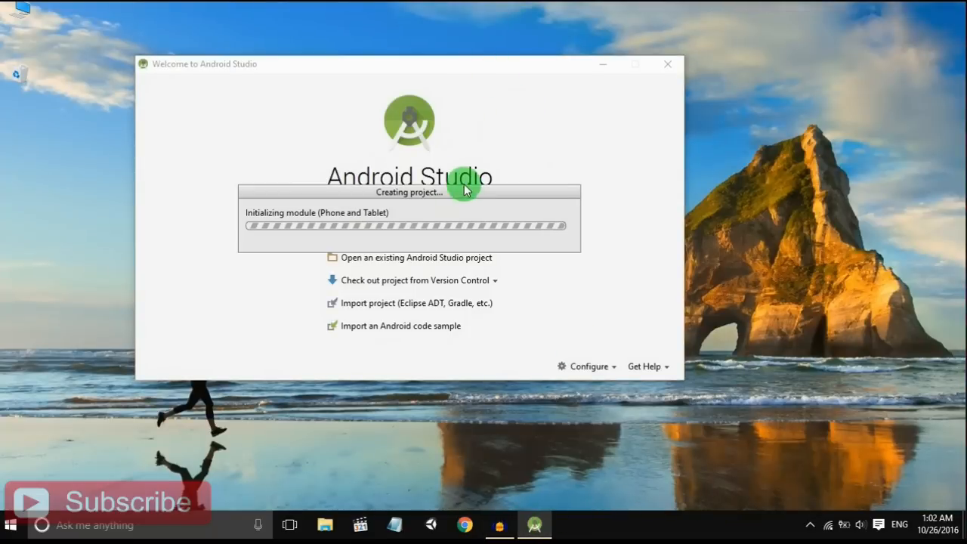
pyautogui.moveTo(408, 112)
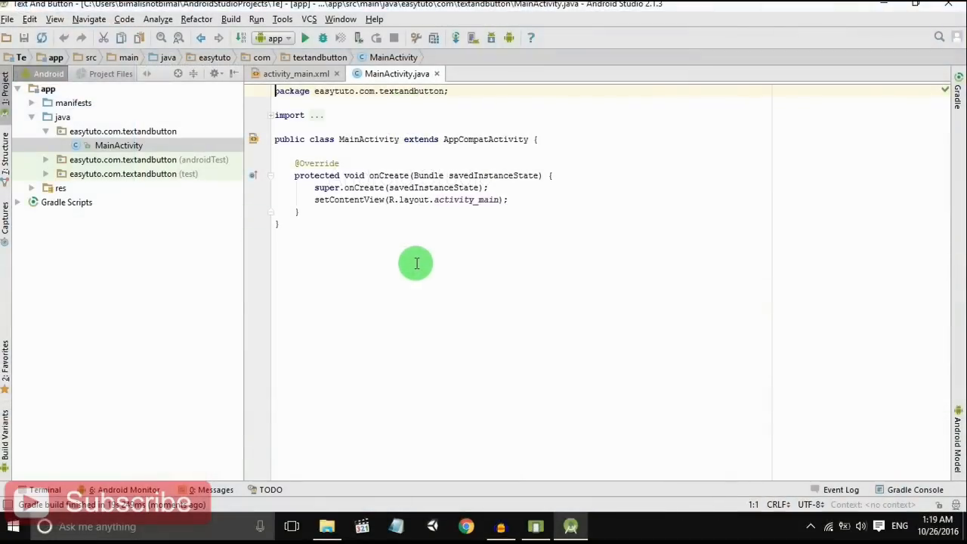
pyautogui.moveTo(340, 58)
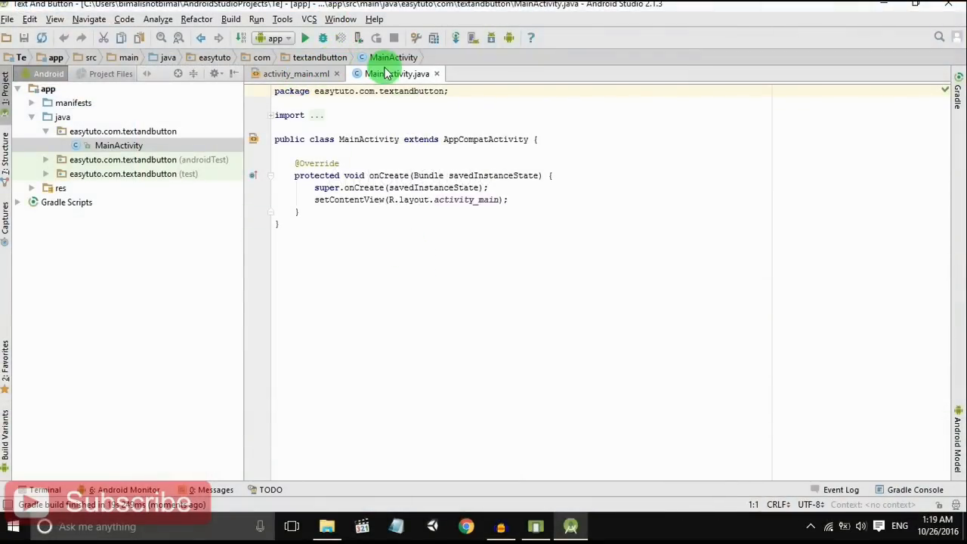
pyautogui.moveTo(381, 90)
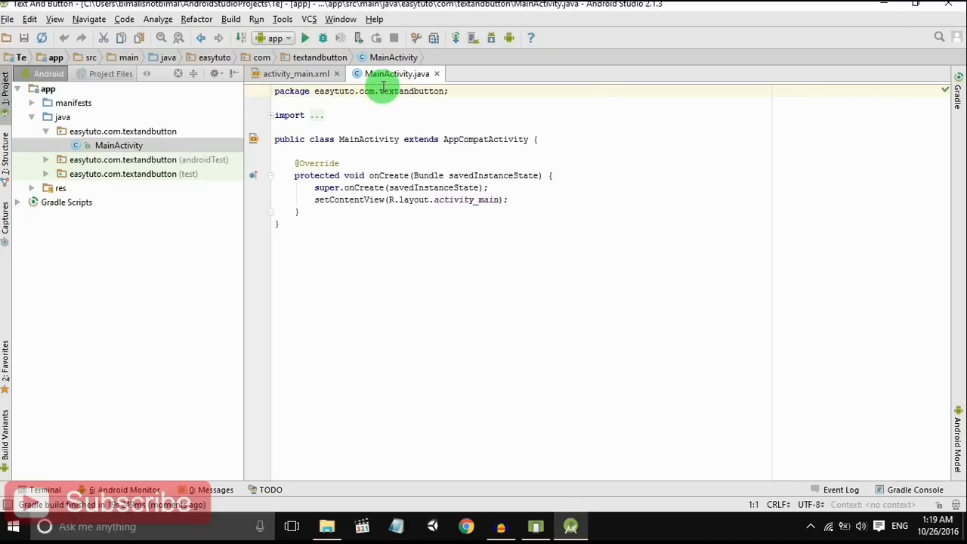
# Step: Show activity_main.xml in the Design view with the phone preview
pyautogui.click(295, 73)
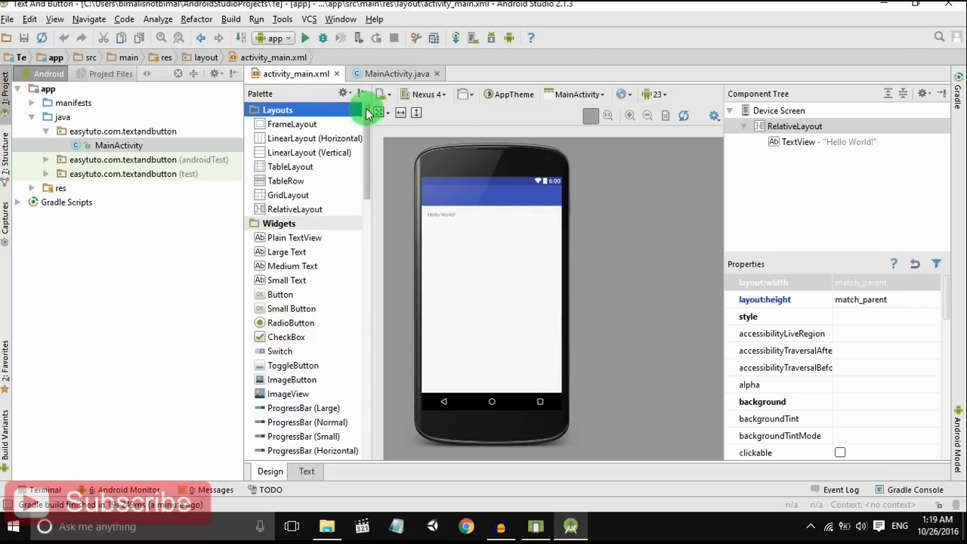
pyautogui.click(393, 72)
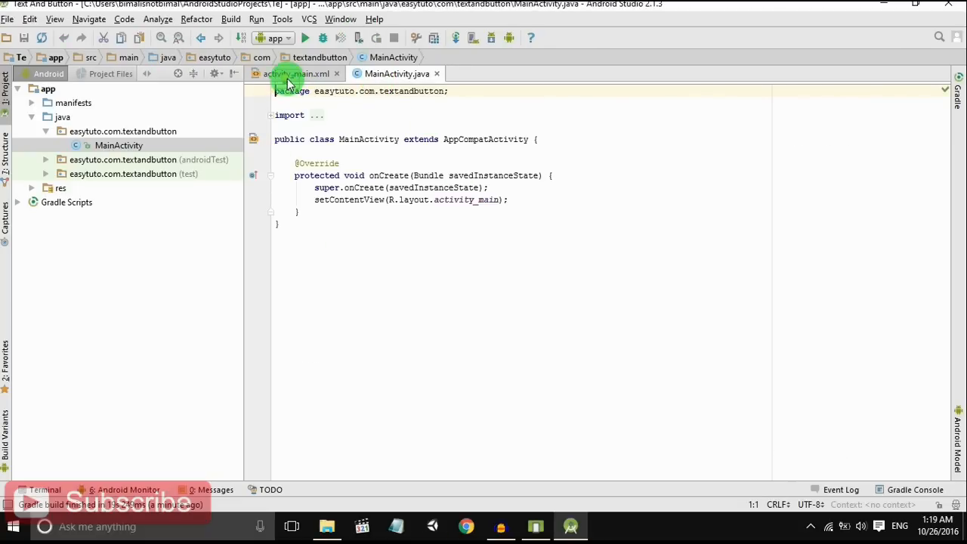
pyautogui.click(295, 72)
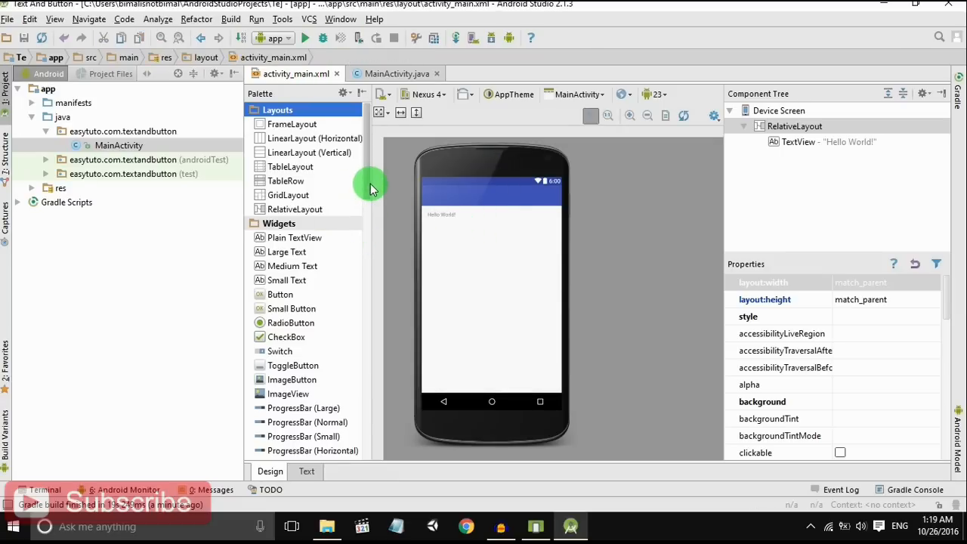
pyautogui.moveTo(366, 184)
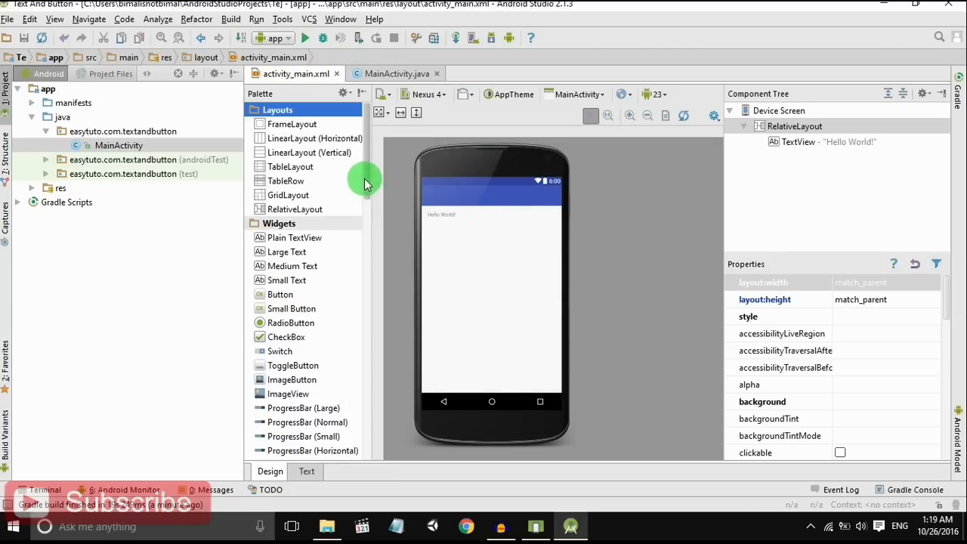
pyautogui.moveTo(371, 187)
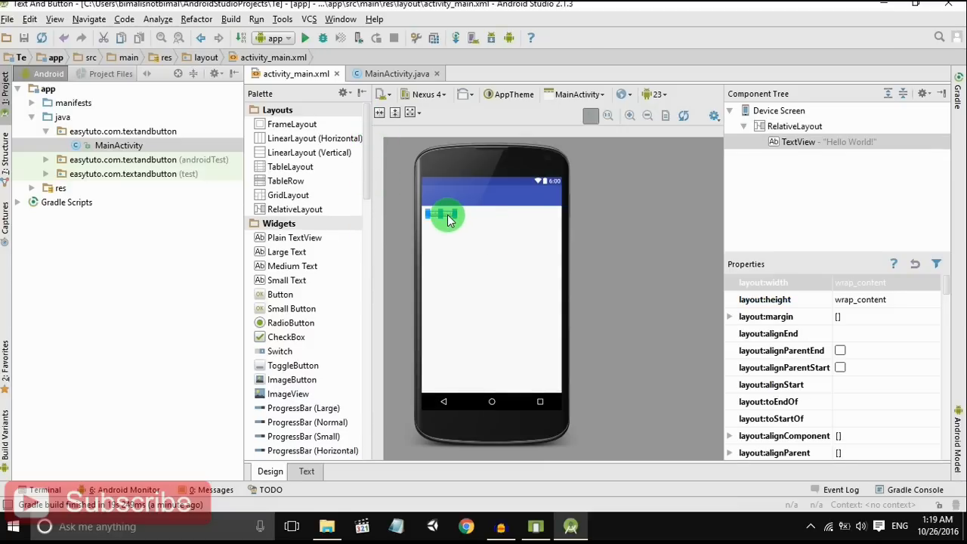
# Step: Delete the Hello World TextView and place a Large Text view near the screen top
pyautogui.rightClick(447, 219)
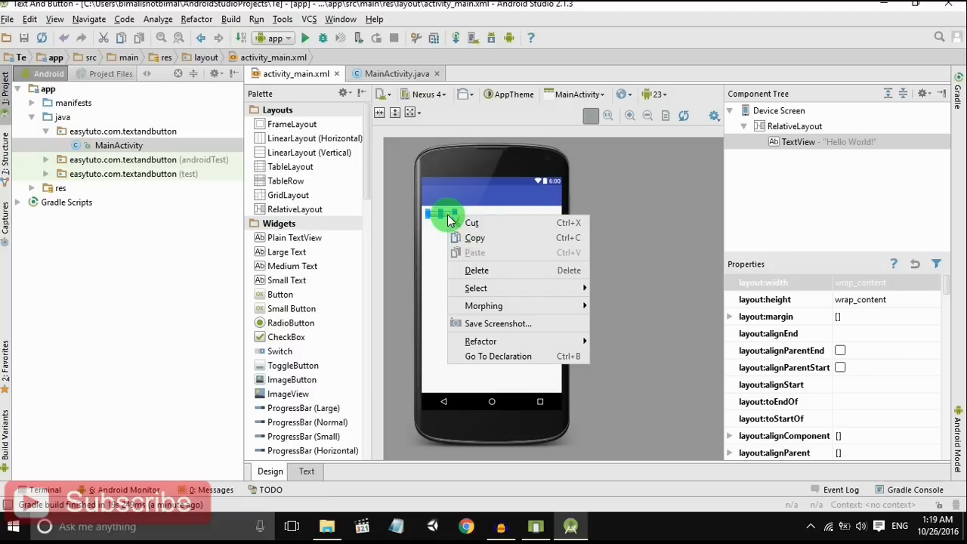
pyautogui.click(477, 269)
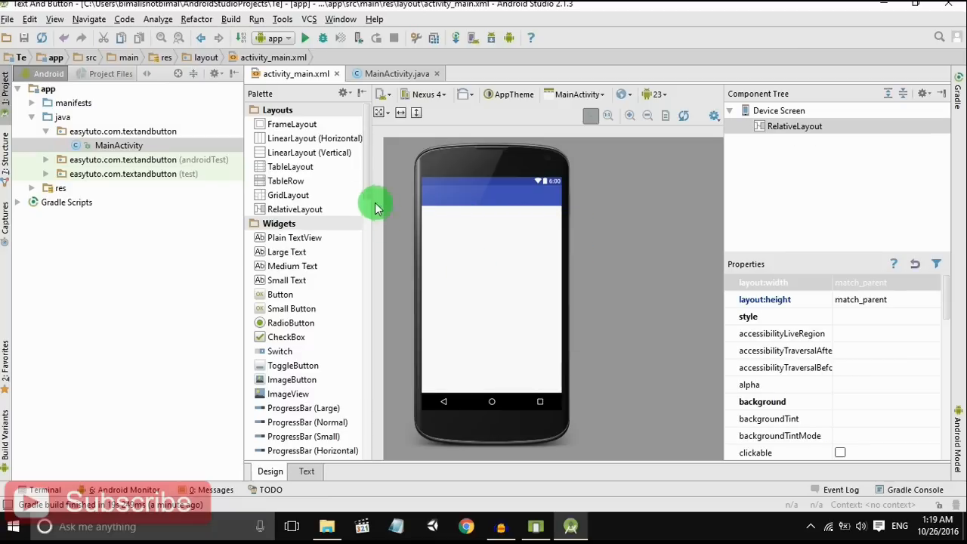
pyautogui.scroll(-3)
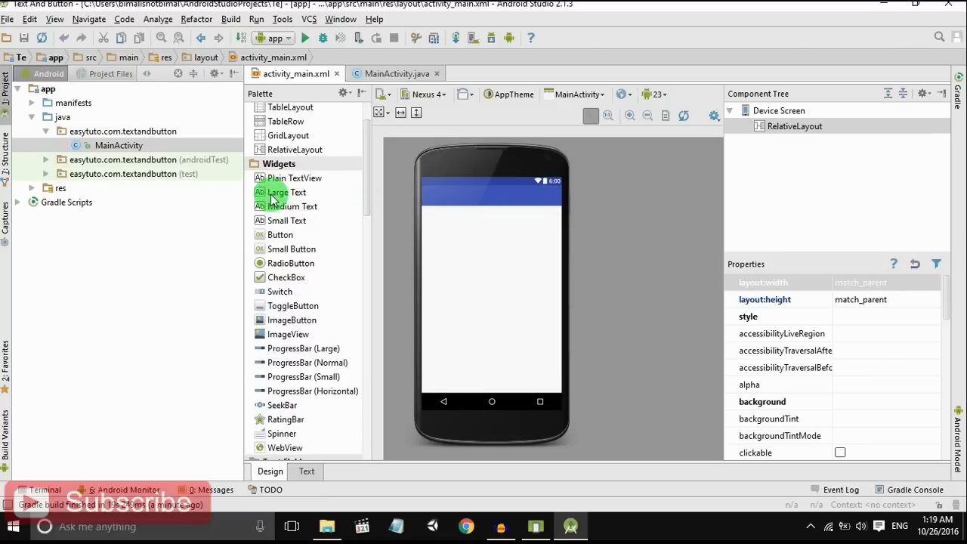
pyautogui.moveTo(284, 192); pyautogui.dragTo(492, 214)
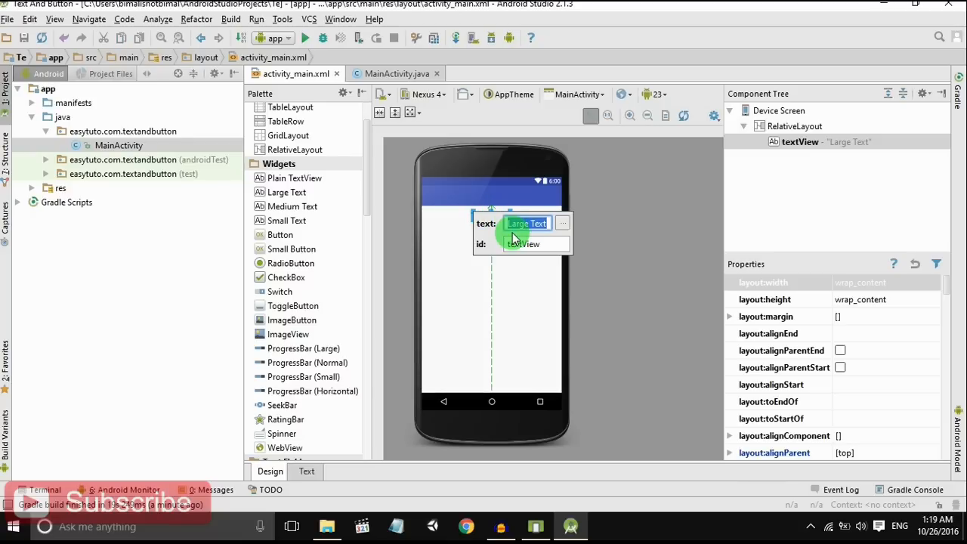
# Step: Set the new TextView's text to 'Welcome' and its id to 'mytext'
pyautogui.write('Welcome')
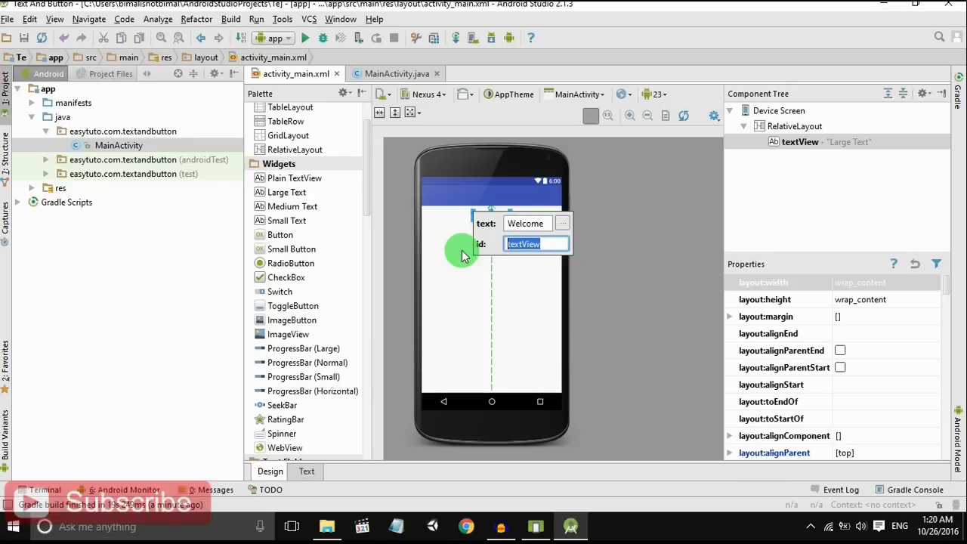
pyautogui.write('m')
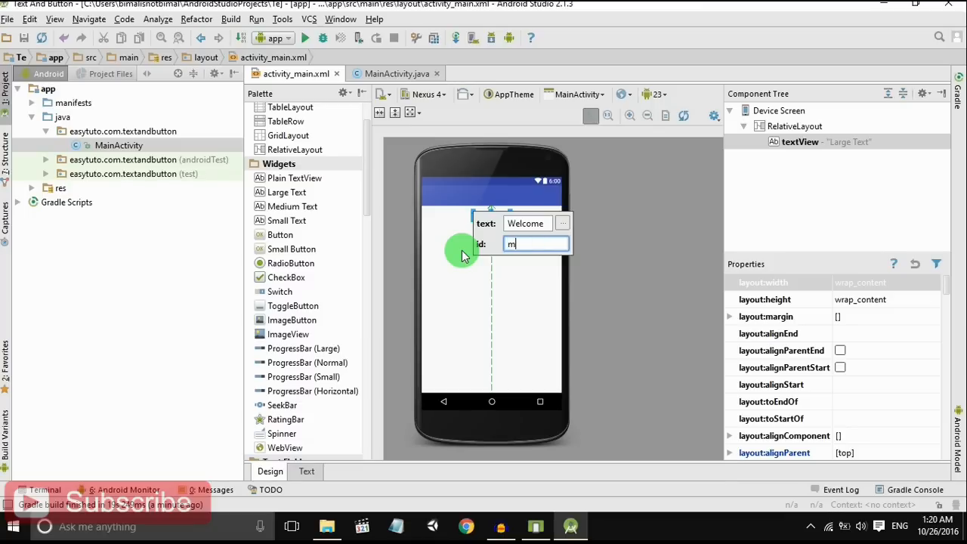
pyautogui.write('ytext')
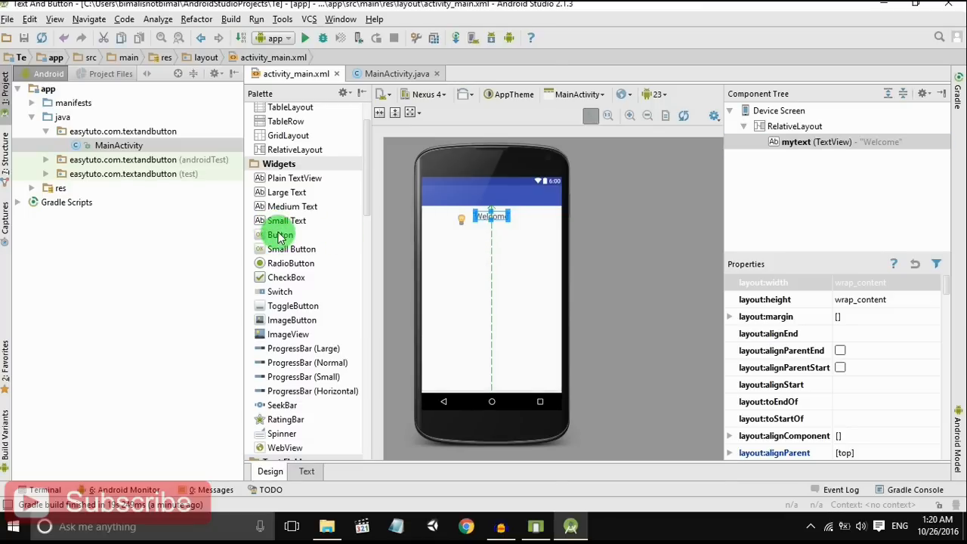
# Step: Add a Button reading 'OK' with id 'mybutton' below the Welcome text, then go to MainActivity.java
pyautogui.moveTo(282, 236); pyautogui.dragTo(498, 293)
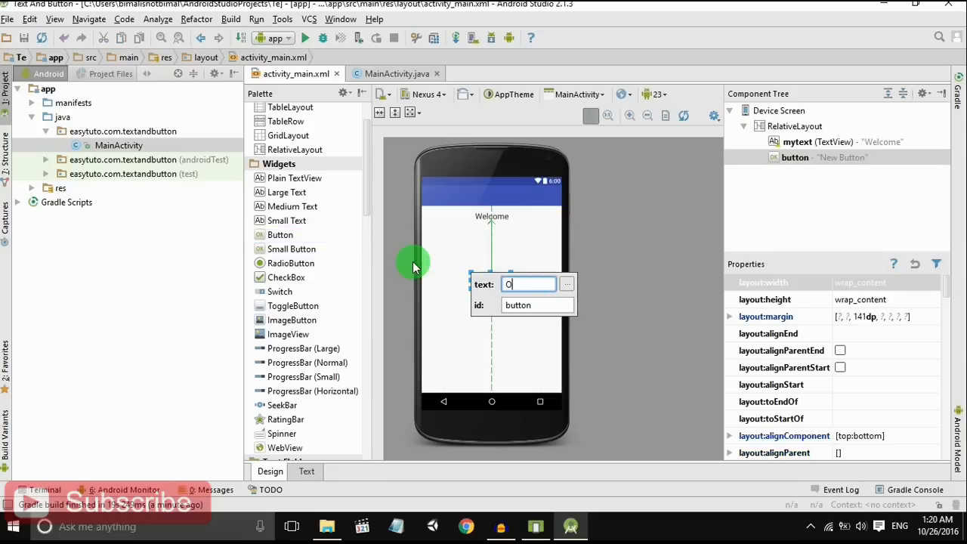
pyautogui.write('K')
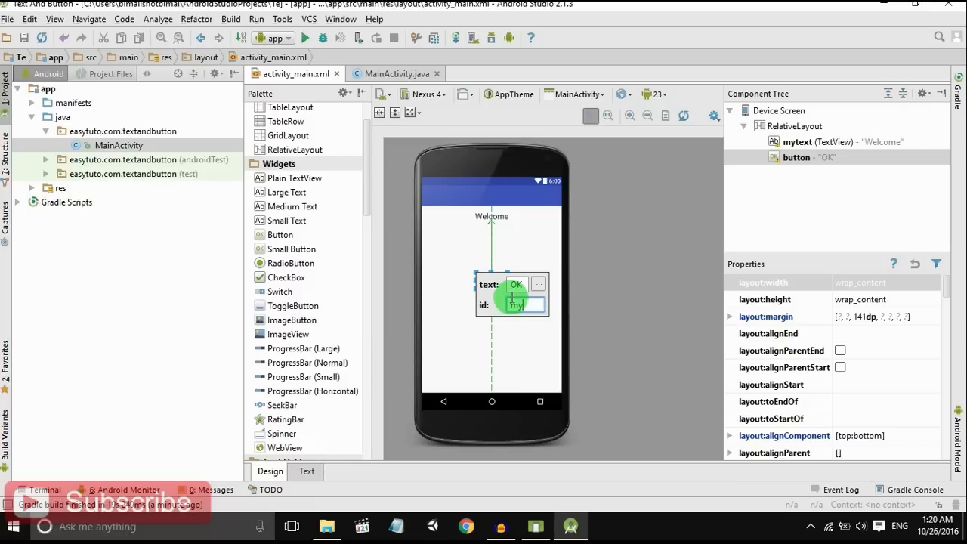
pyautogui.write('button')
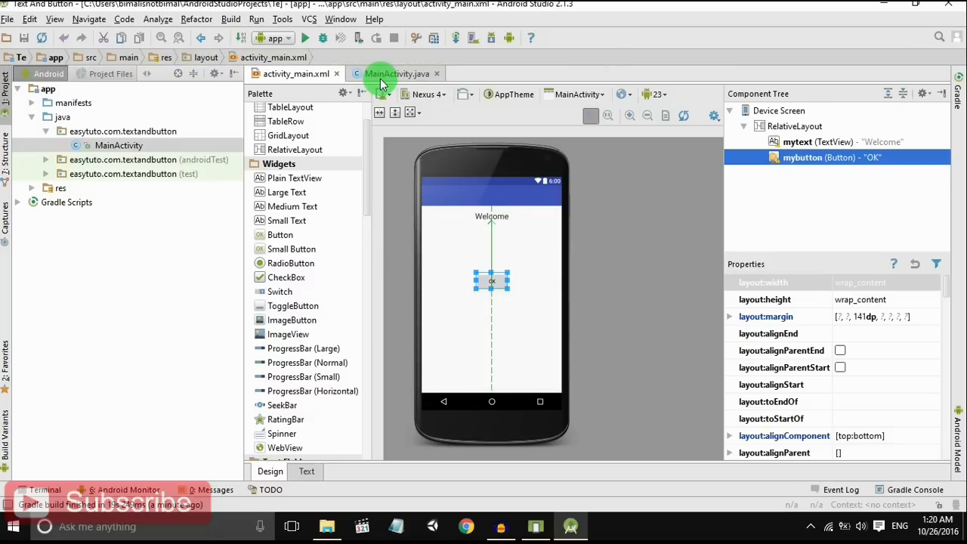
pyautogui.click(393, 73)
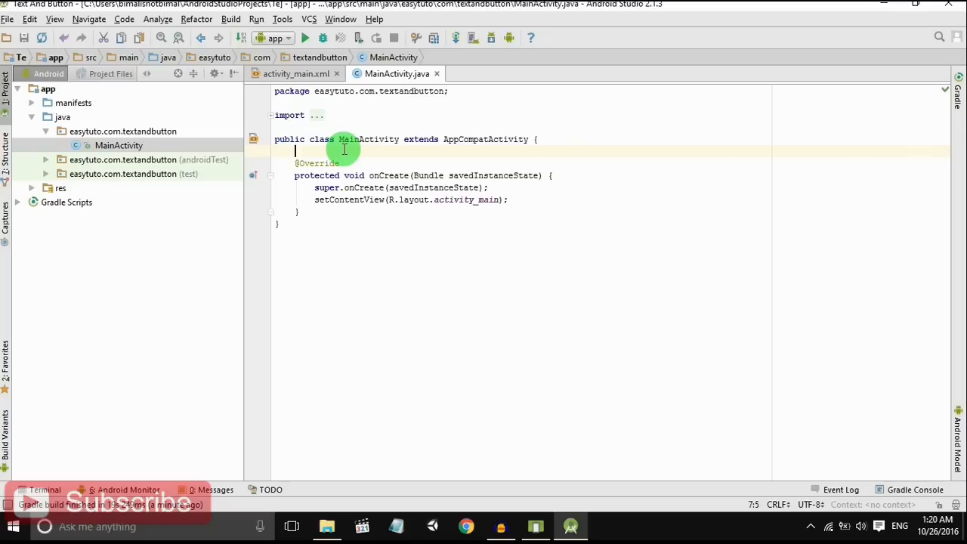
# Step: Declare 'TextView txt;' and 'Button btn;' fields above onCreate in MainActivity
pyautogui.write('TextView txt;')
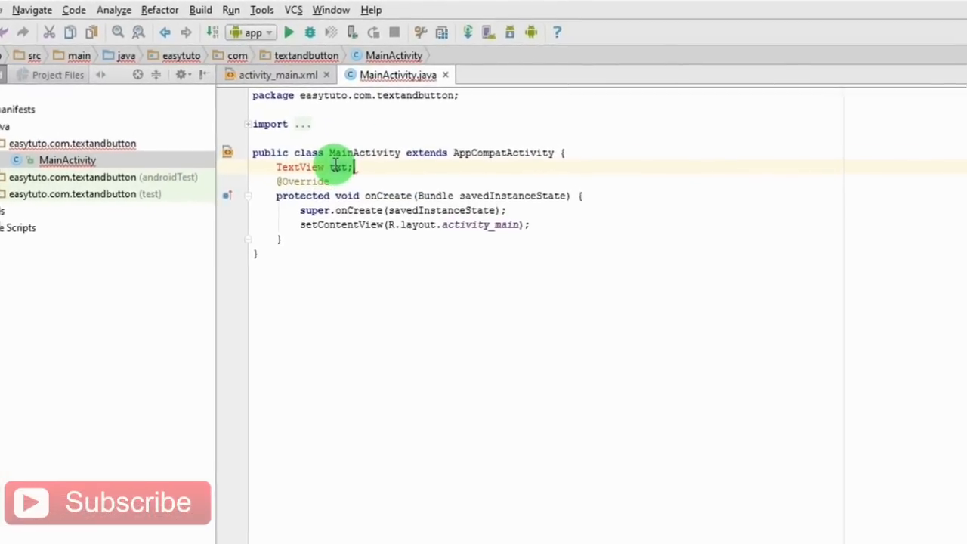
pyautogui.write('B')
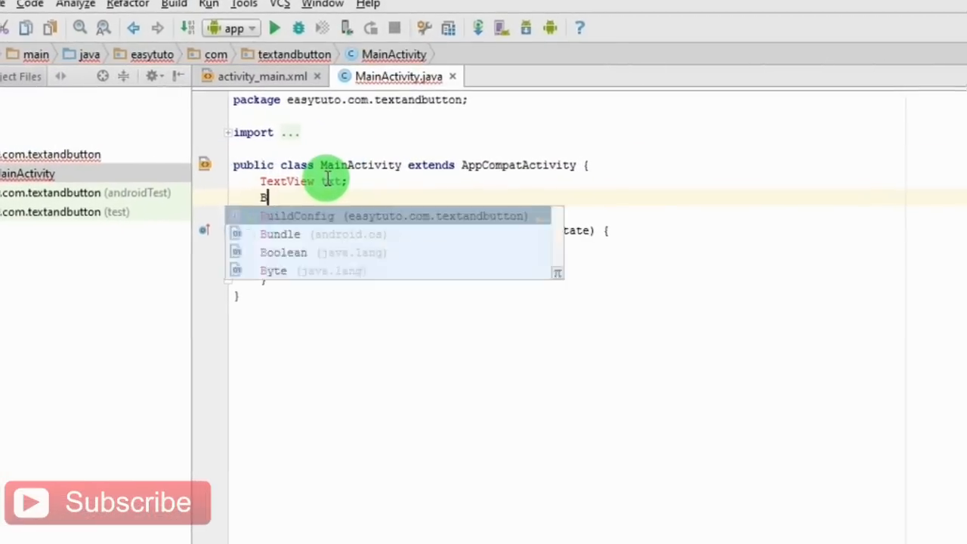
pyautogui.write('utton btn')
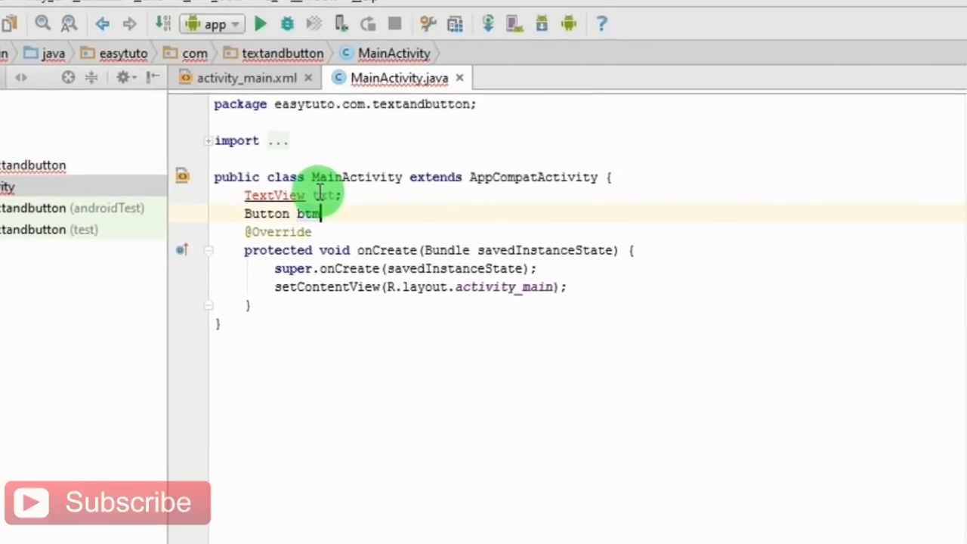
pyautogui.write('n;')
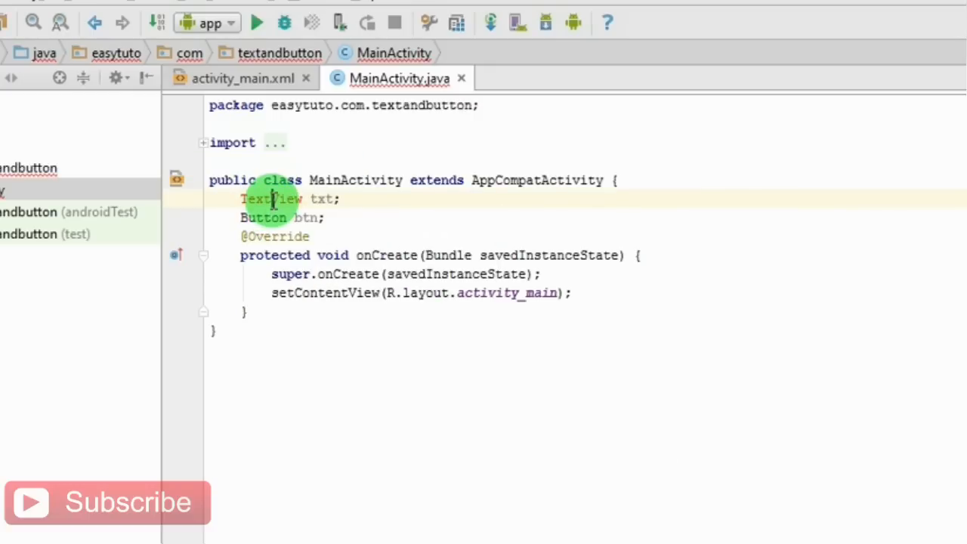
pyautogui.doubleClick(271, 199)
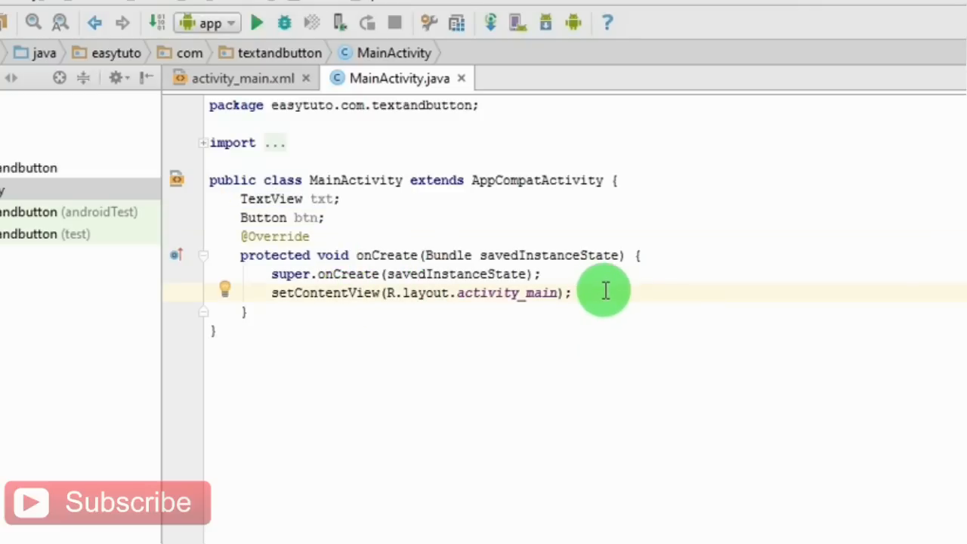
# Step: In onCreate add txt=(TextView) findViewById(R.id.mytext); using autocomplete
pyautogui.write('t')
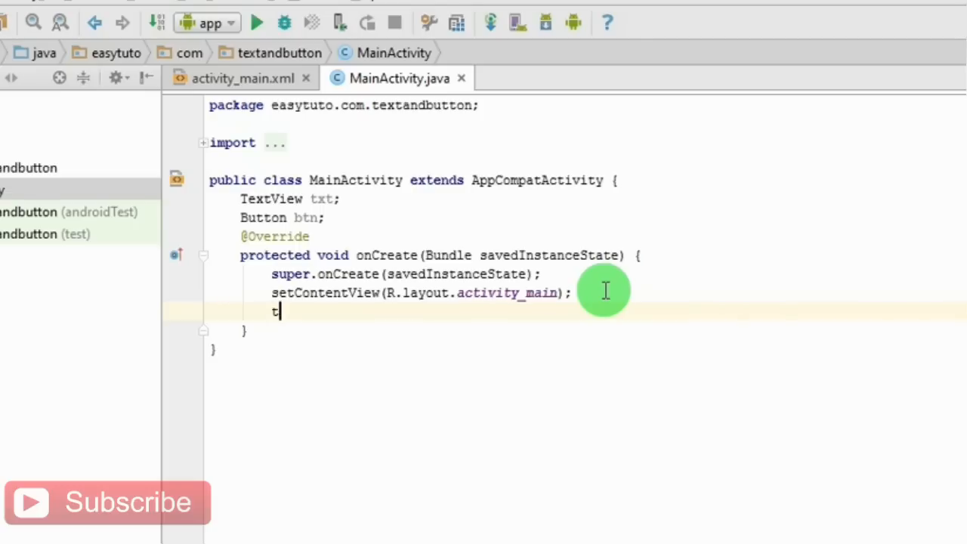
pyautogui.write('xt')
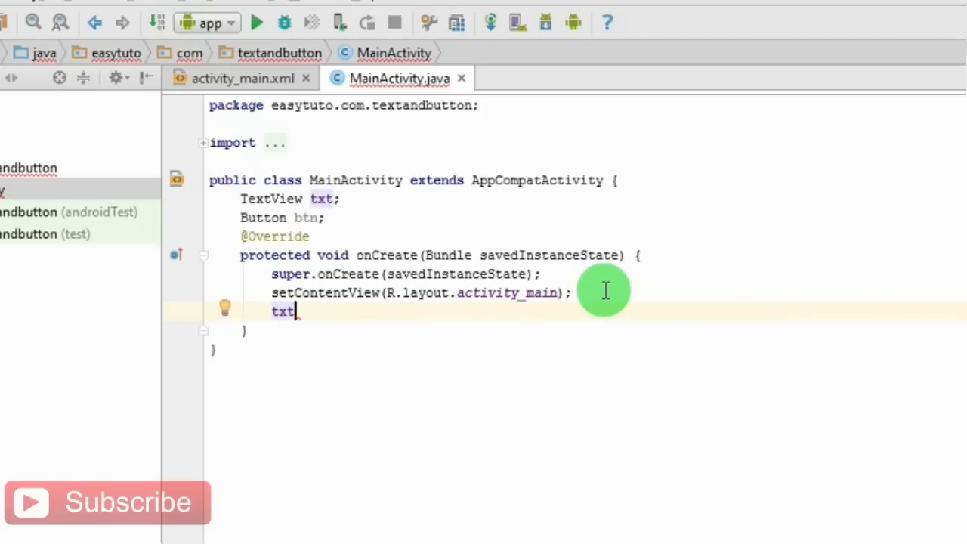
pyautogui.write('=()')
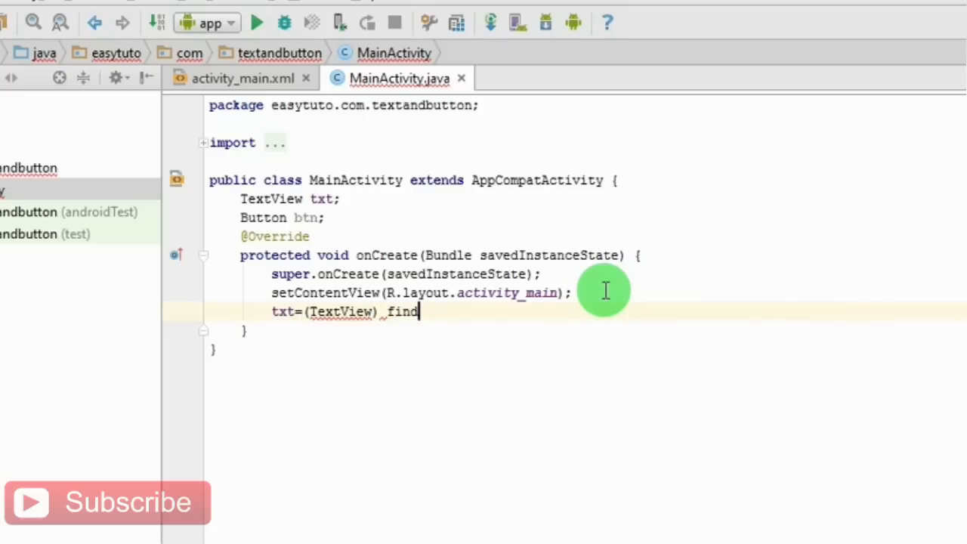
pyautogui.write('ViewById(')
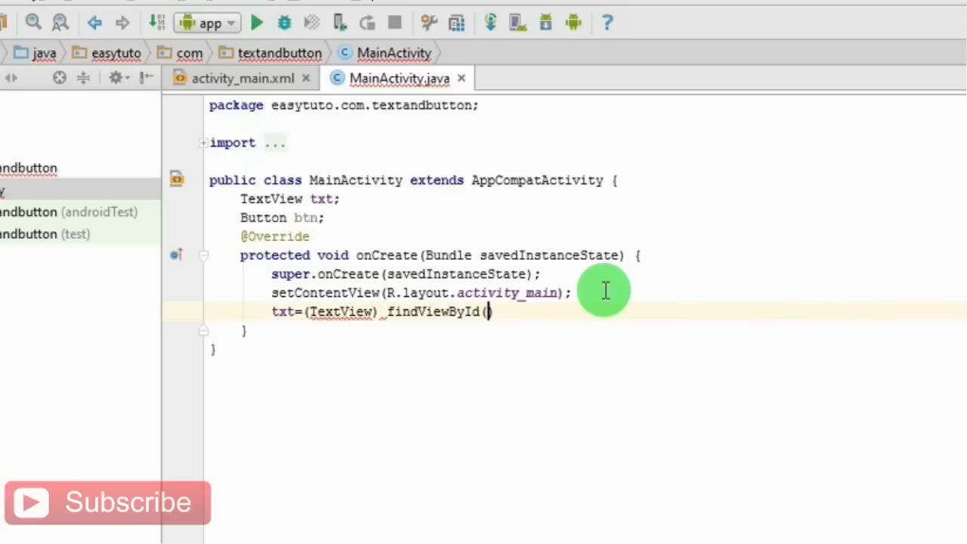
pyautogui.write('R.id.')
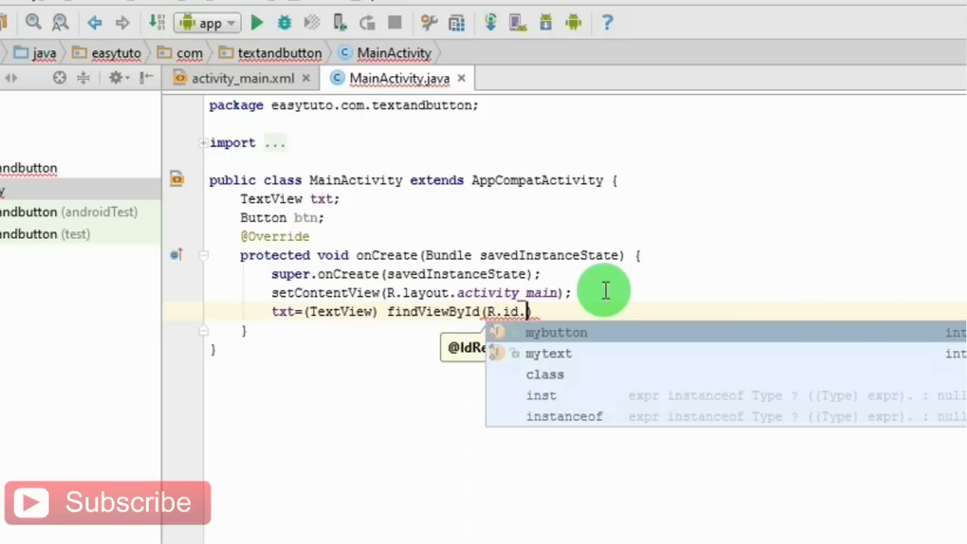
pyautogui.press('Down')
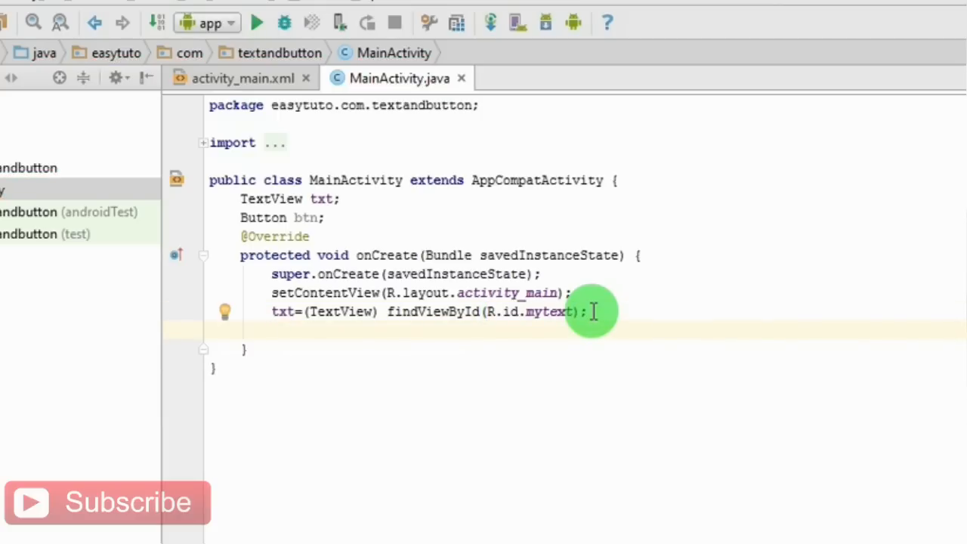
# Step: Add btn=(Button) findViewById(R.id.mybutton); below it
pyautogui.write('btn=*B')
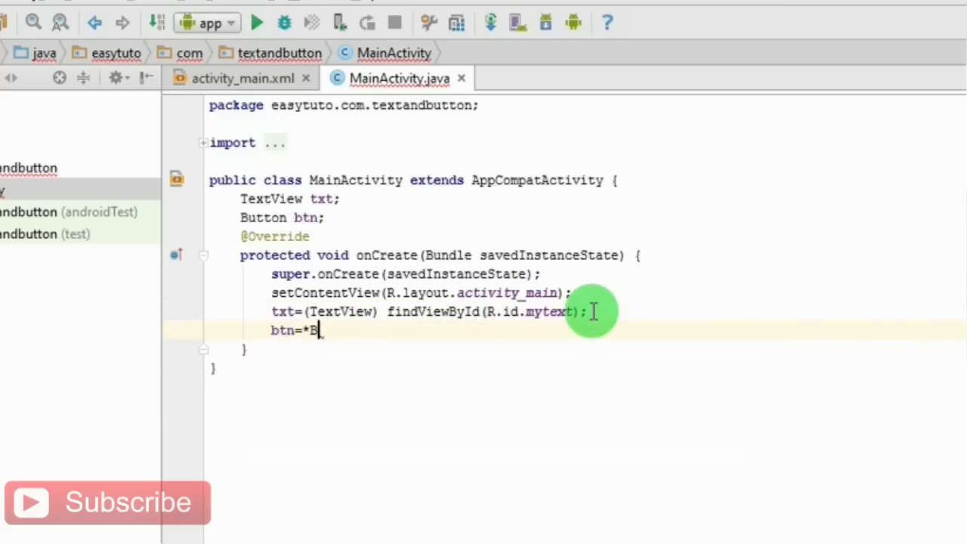
pyautogui.press('BackSpace')
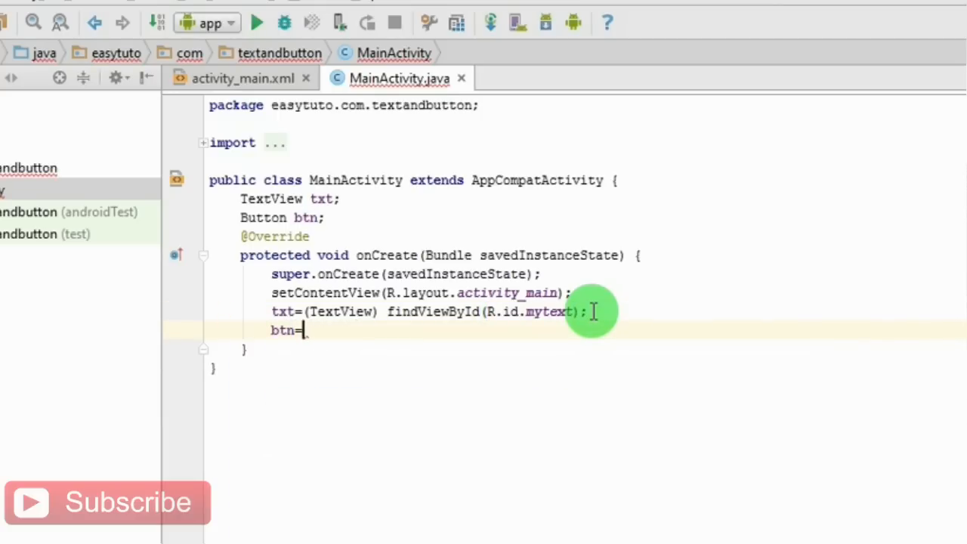
pyautogui.write('(')
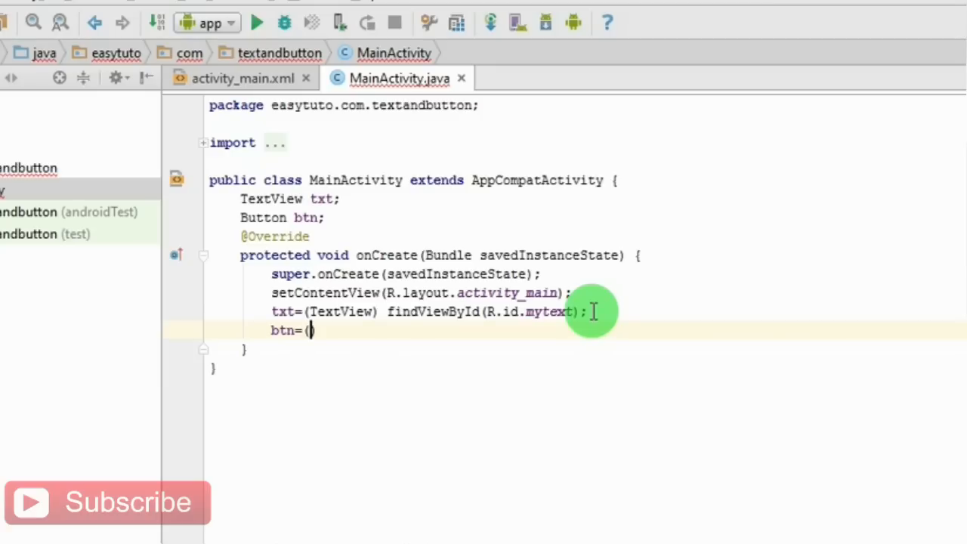
pyautogui.write('Button)')
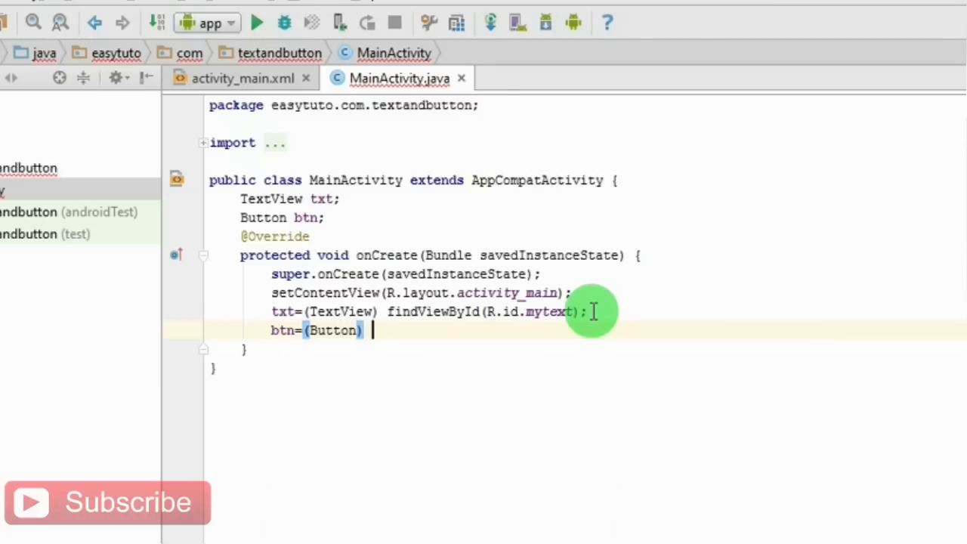
pyautogui.write('findViewById(R.id.')
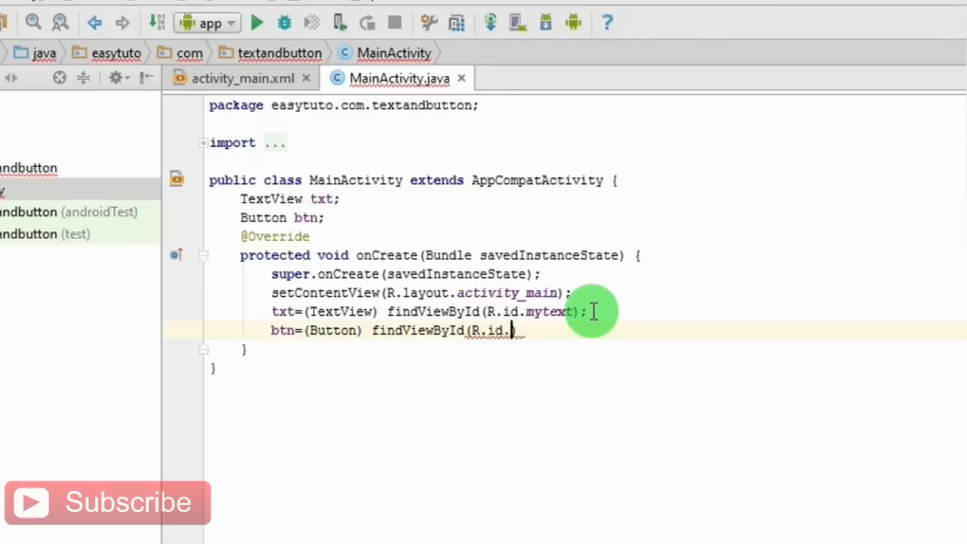
pyautogui.write('mybutton')
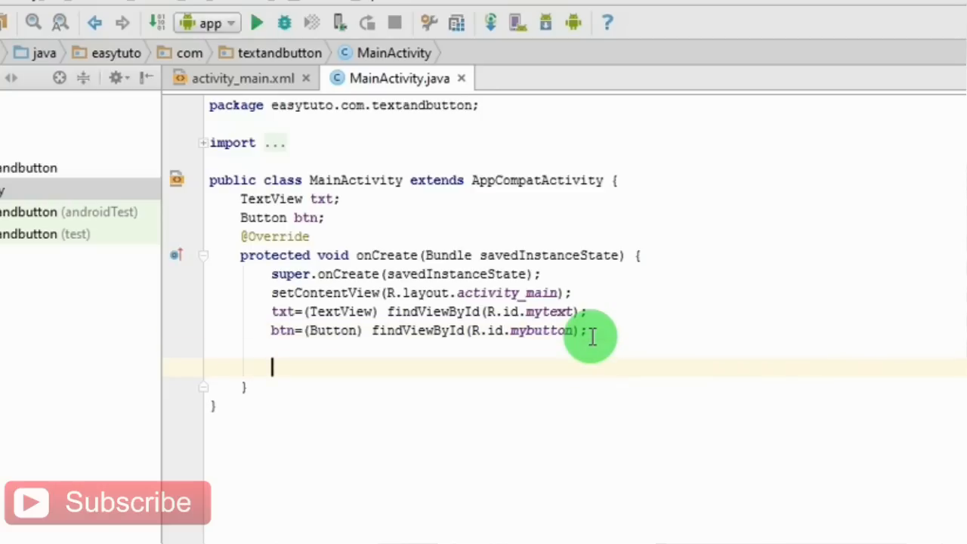
# Step: Write btn.setOnClickListener(new View.OnClickListener ...) choosing the listener from autocomplete
pyautogui.write('byn')
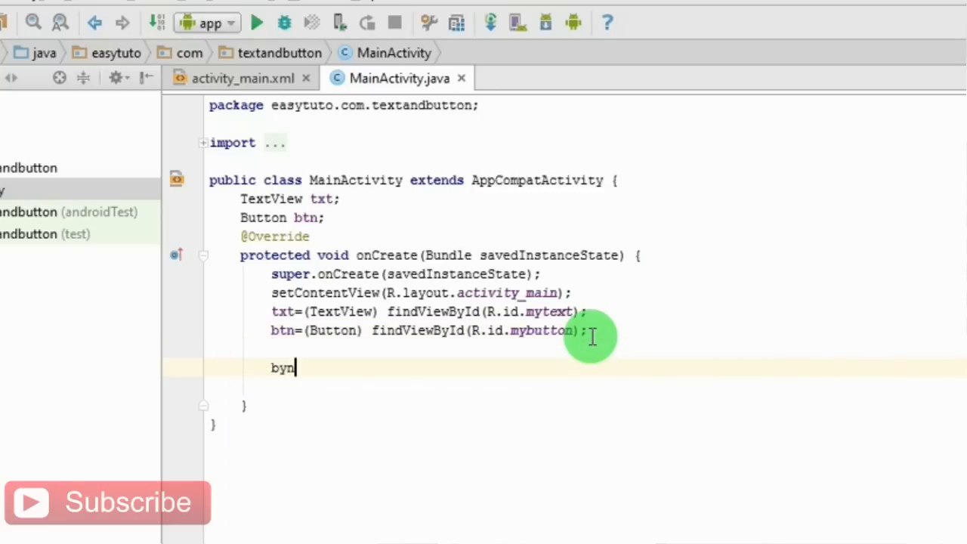
pyautogui.write('btn.')
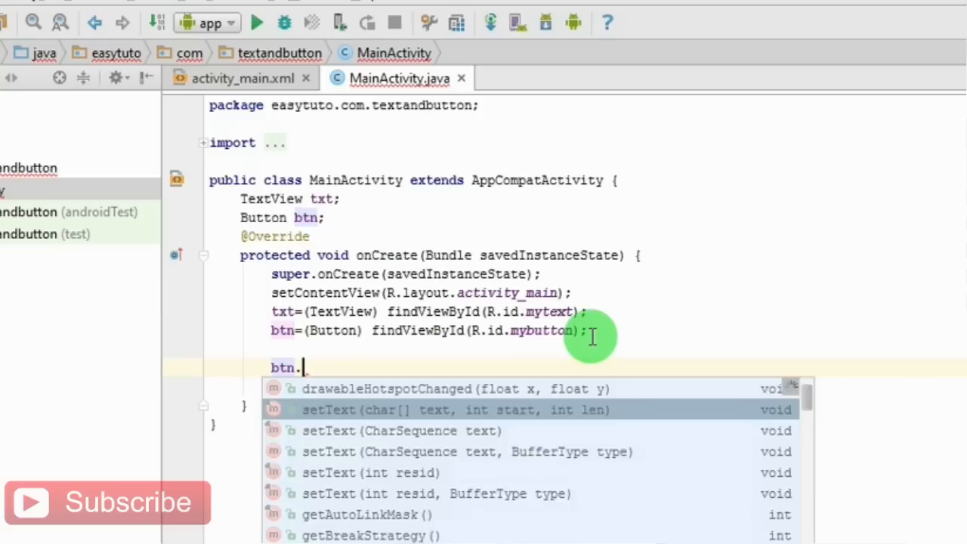
pyautogui.write('setOnClickListener(n);')
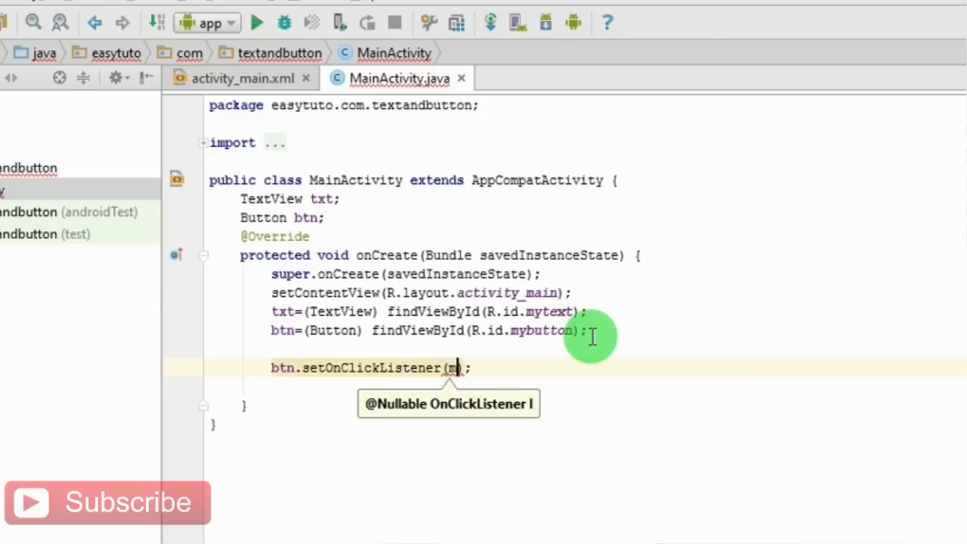
pyautogui.write('ew View')
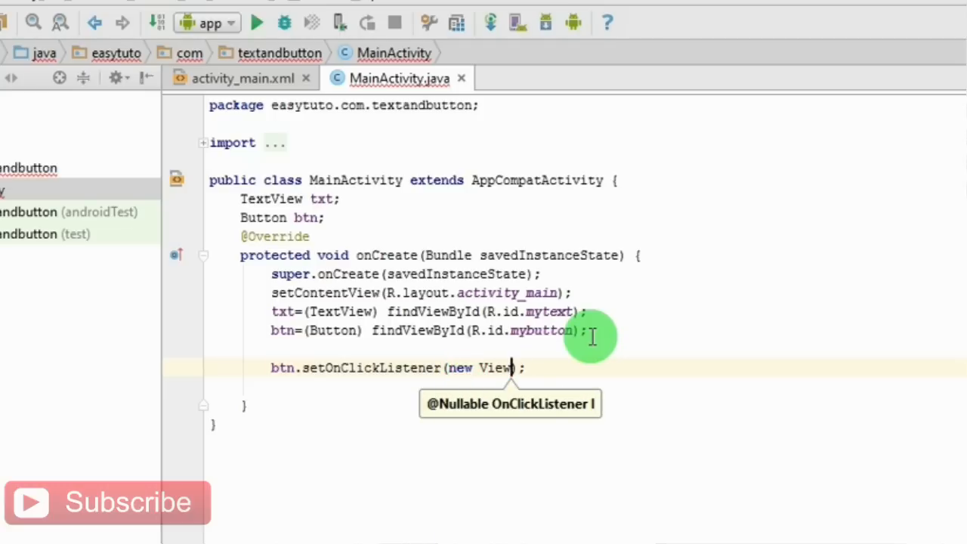
pyautogui.write('.on')
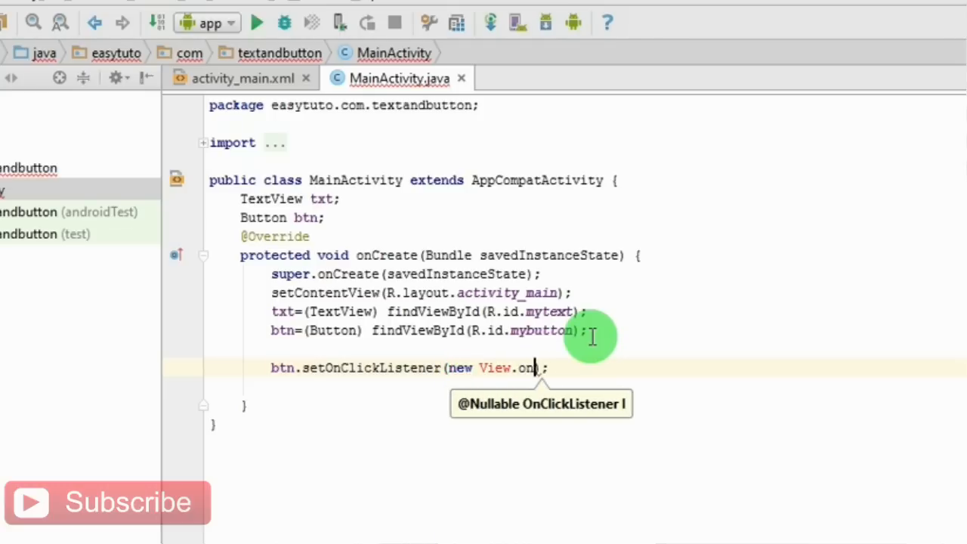
pyautogui.write('.')
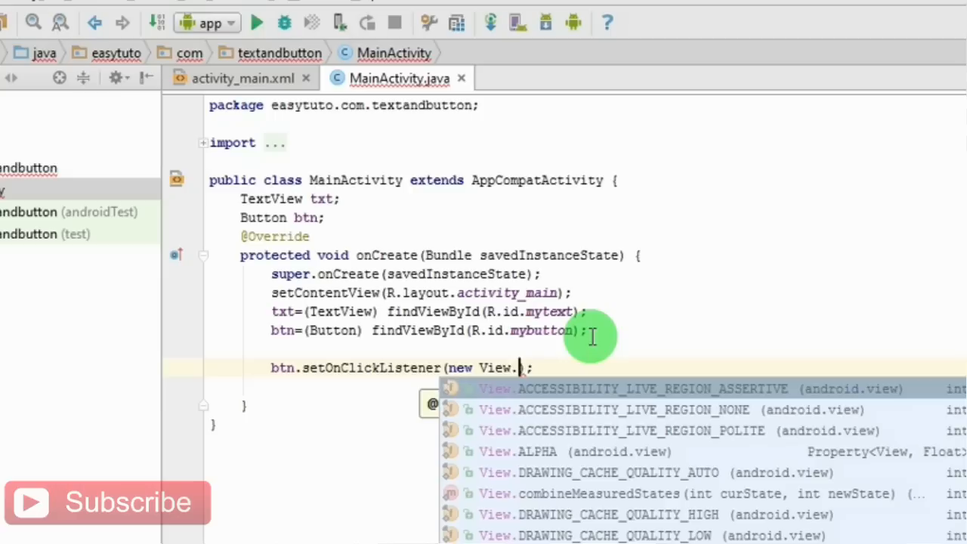
pyautogui.write('on')
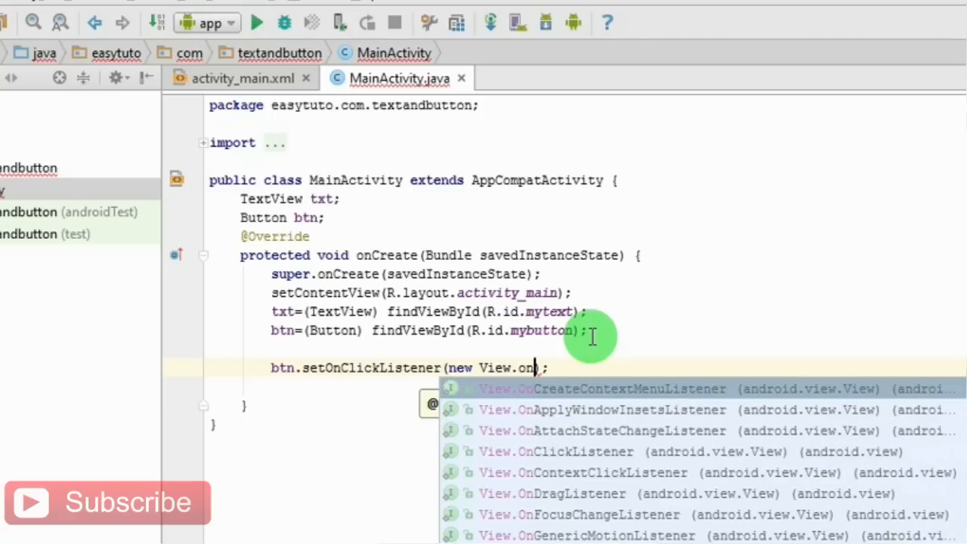
pyautogui.click(557, 451)
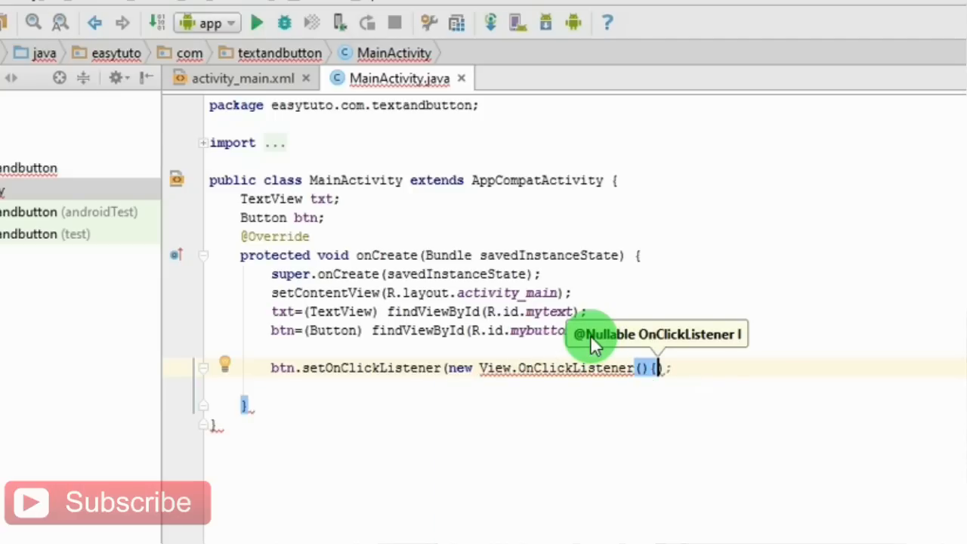
pyautogui.press('Enter')
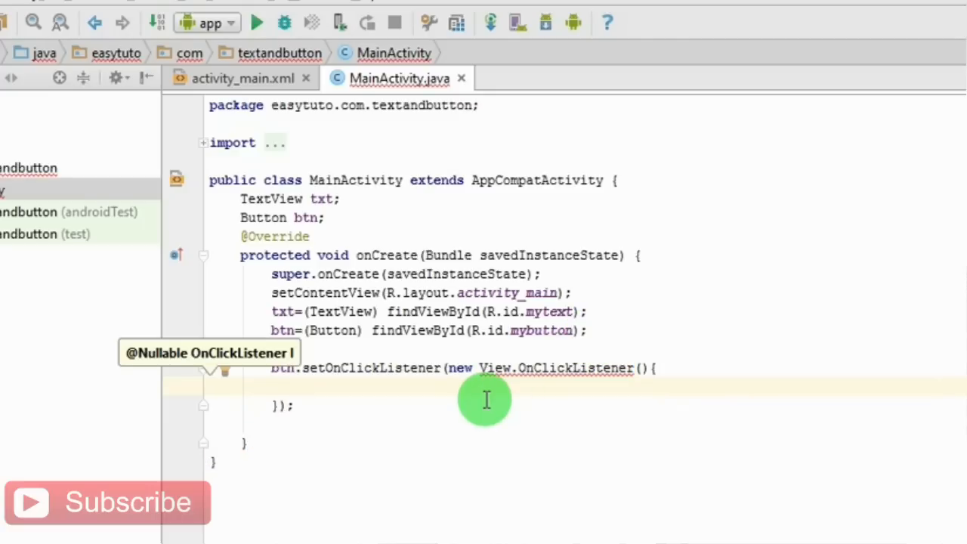
pyautogui.write('@ov')
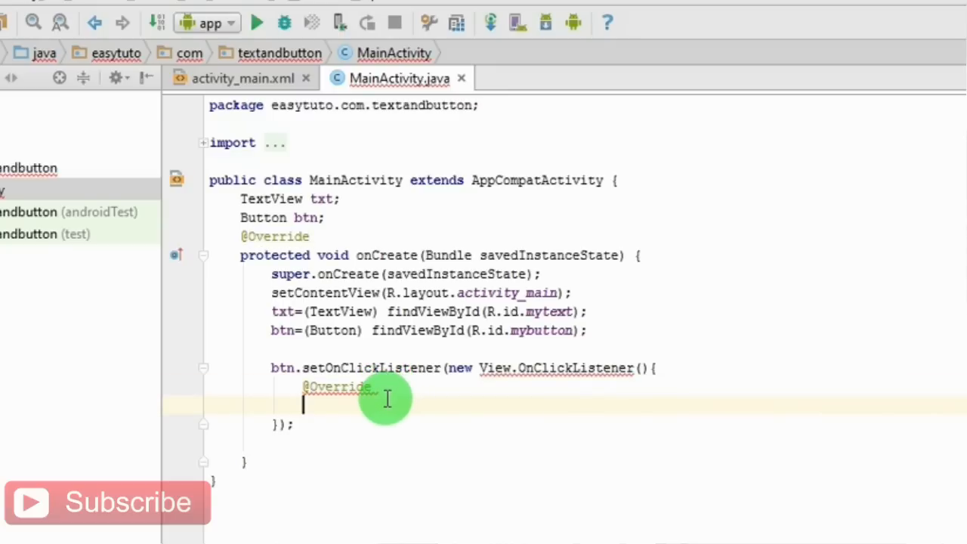
# Step: Add public void onClick(View v) { } inside the listener and place the cursor in its body
pyautogui.write('public')
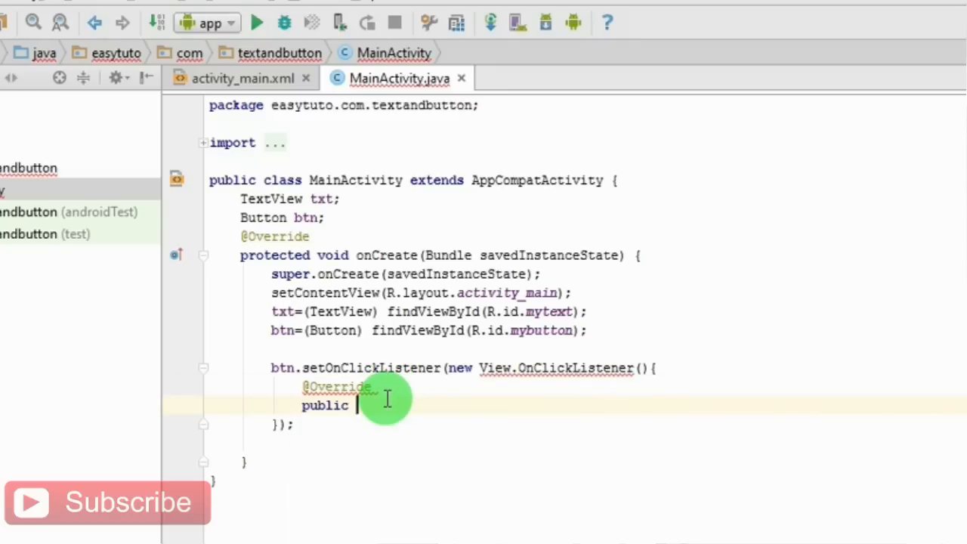
pyautogui.write('void o')
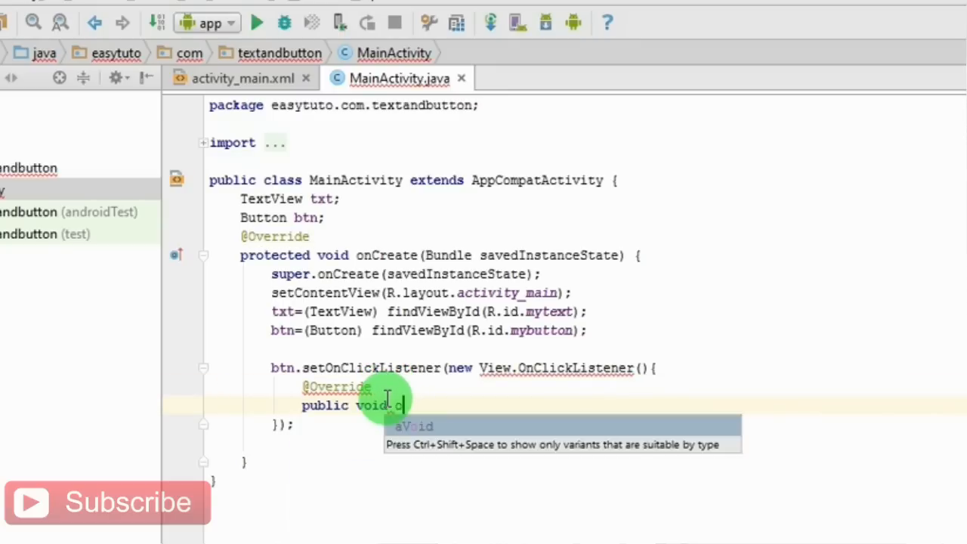
pyautogui.write('onClick(View v')
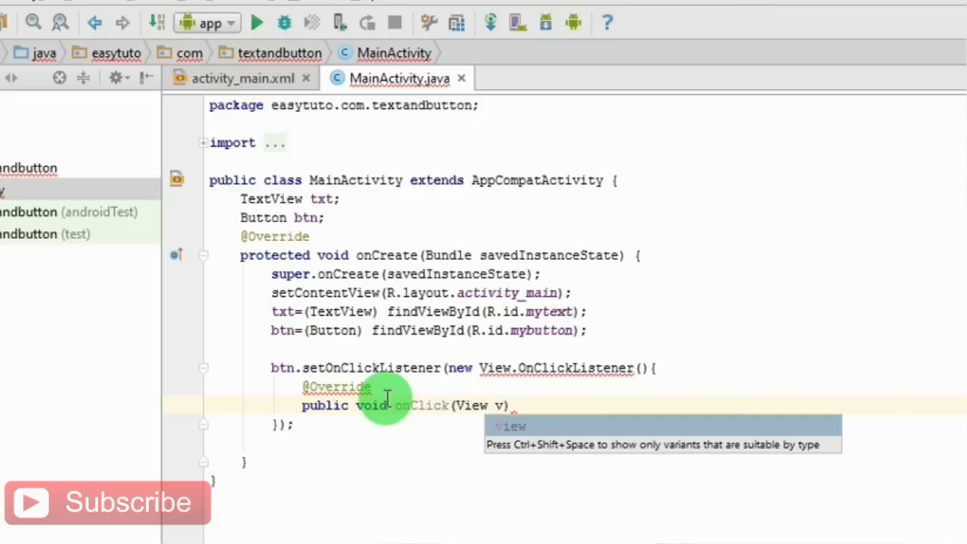
pyautogui.write('{')
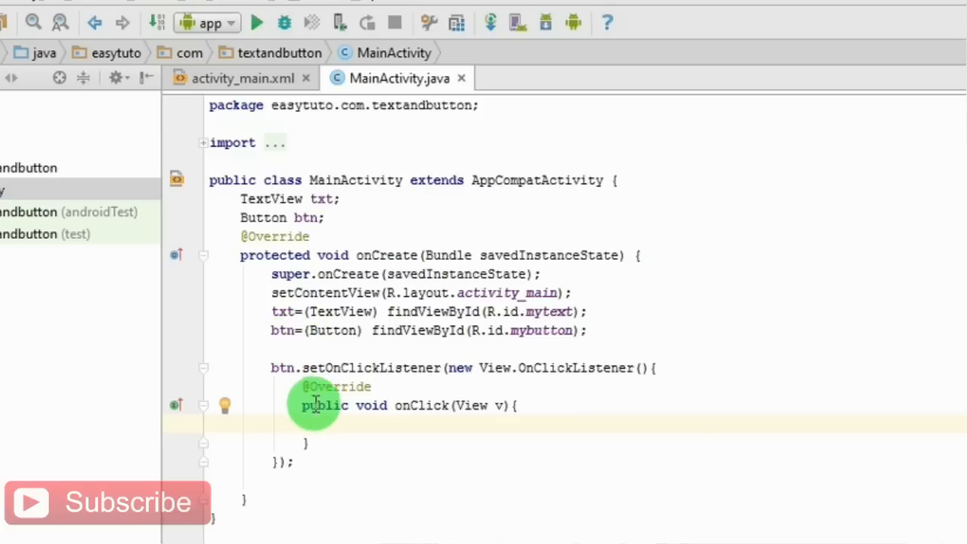
pyautogui.doubleClick(422, 405)
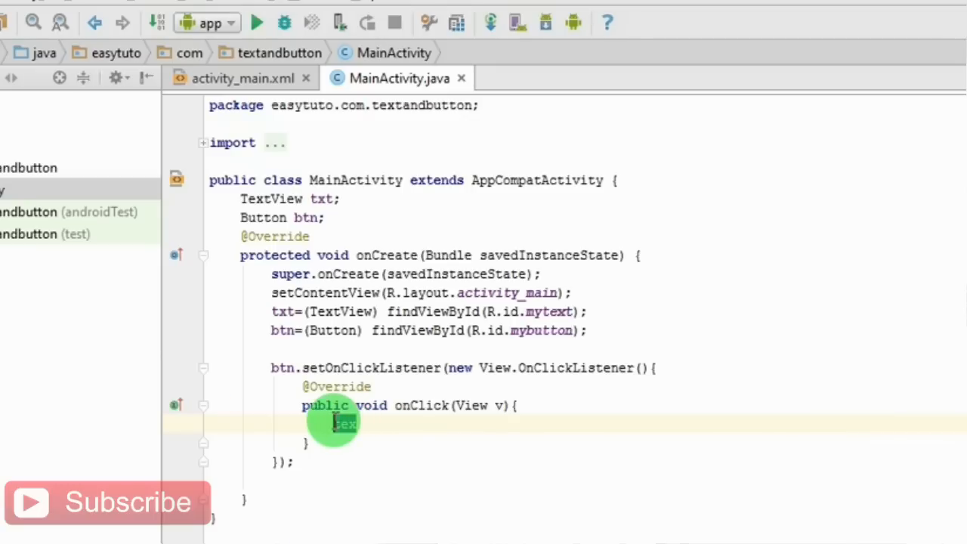
# Step: Make onClick call txt.setText("Button clicked"); and review it in MainActivity.java
pyautogui.write('txt.')
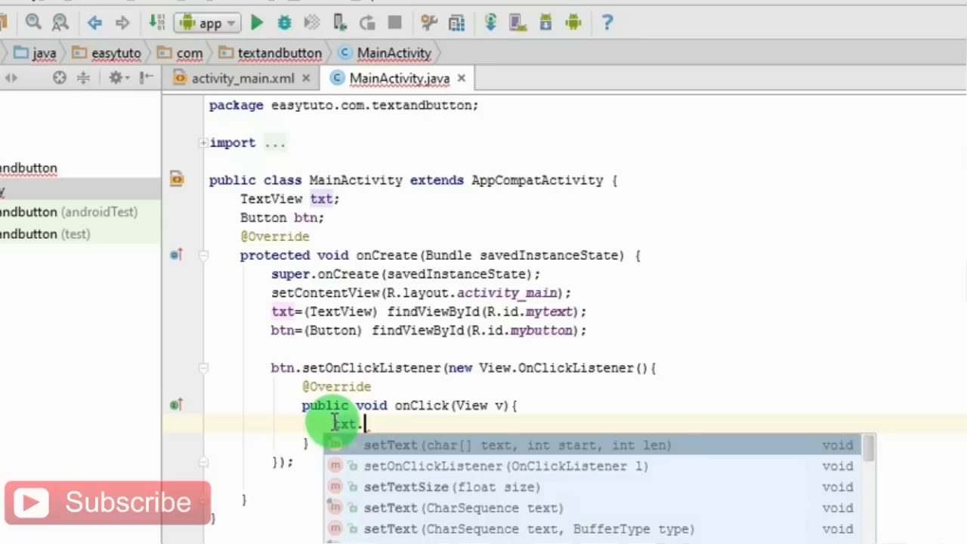
pyautogui.write('setText();')
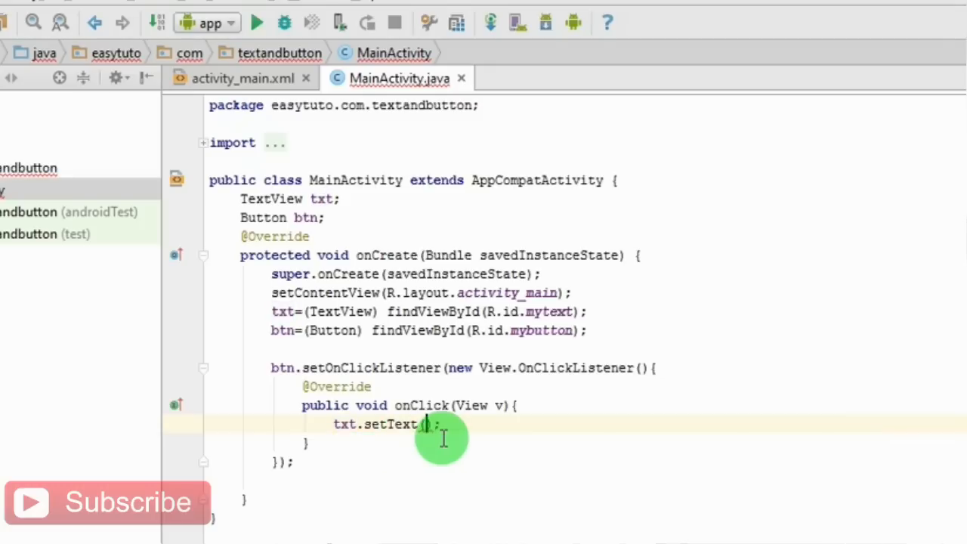
pyautogui.write('(')
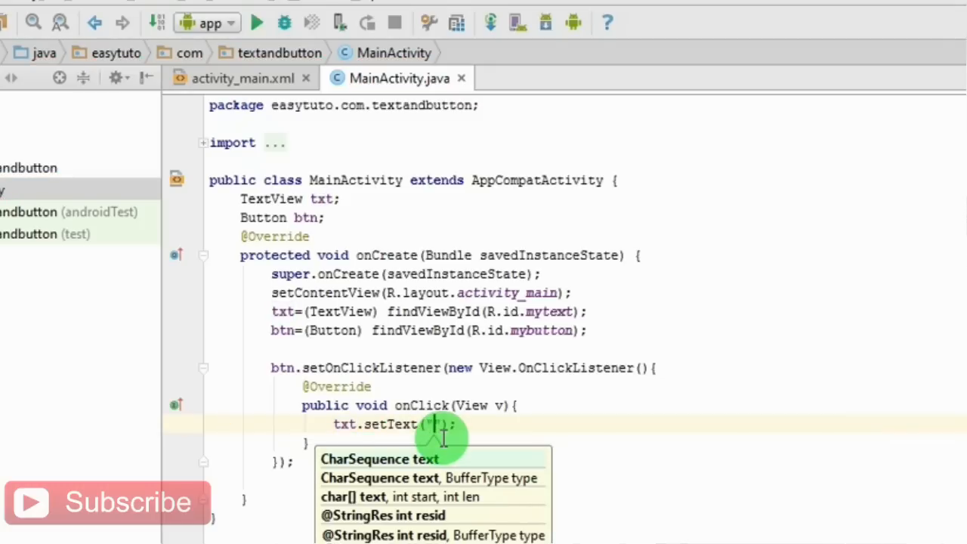
pyautogui.write('"')
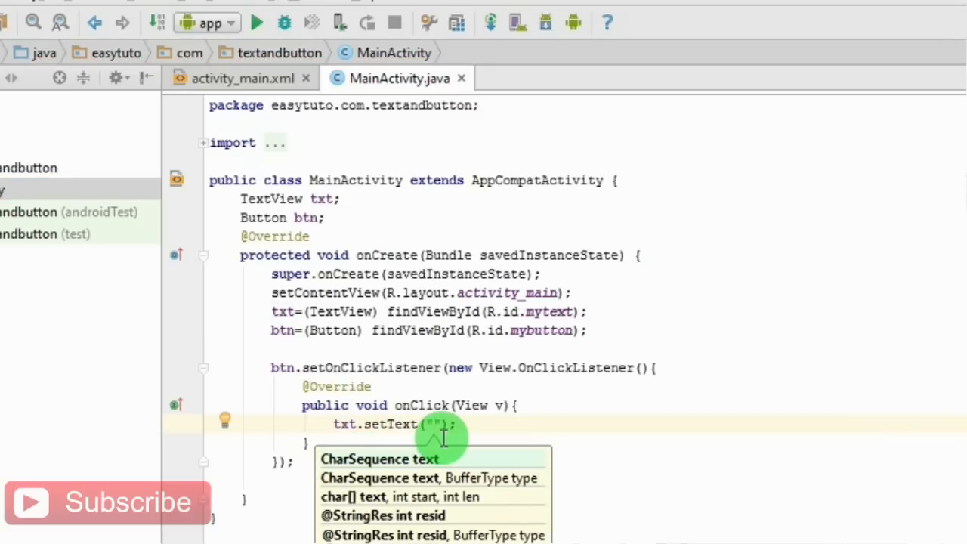
pyautogui.write('But')
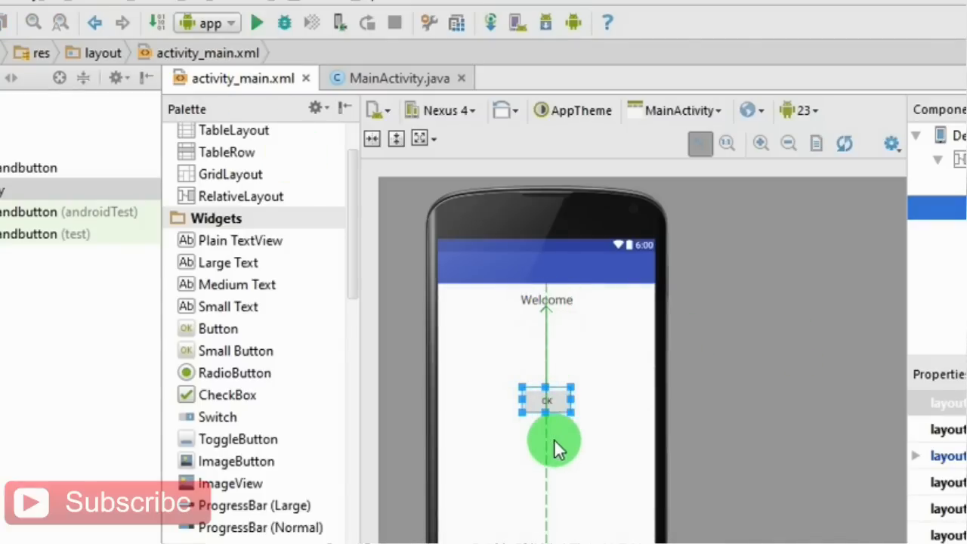
pyautogui.click(399, 79)
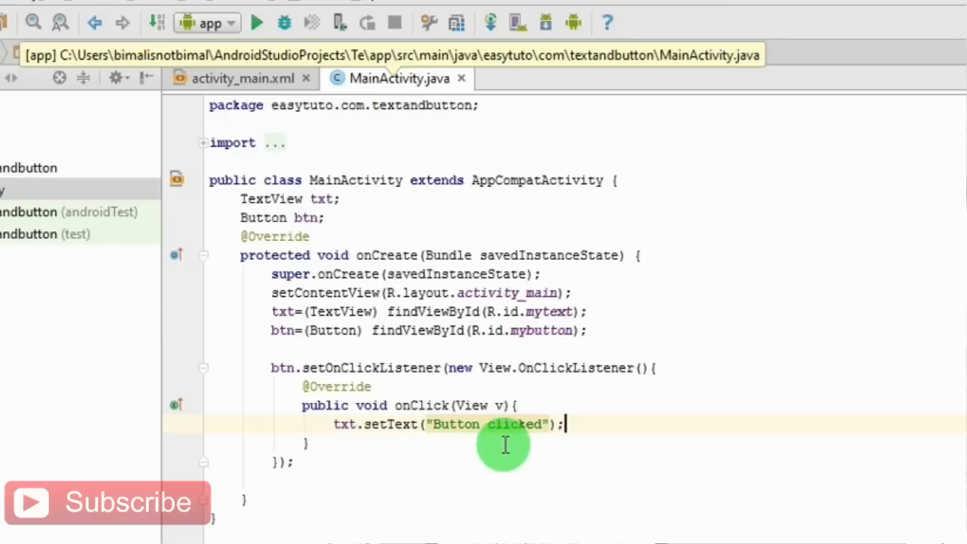
pyautogui.doubleClick(502, 424)
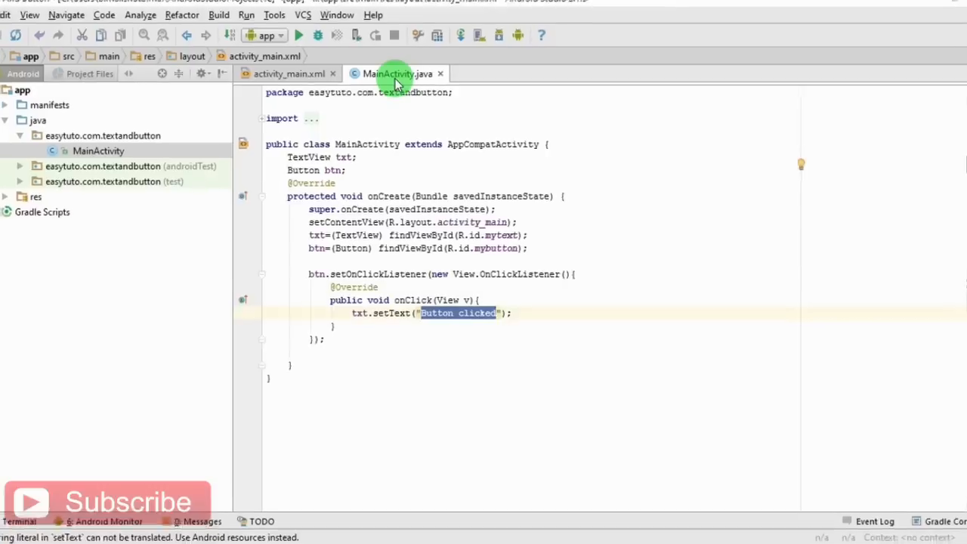
# Step: Run the app on the Nexus_One_API_23 emulator and open the emulator's app drawer
pyautogui.click(299, 36)
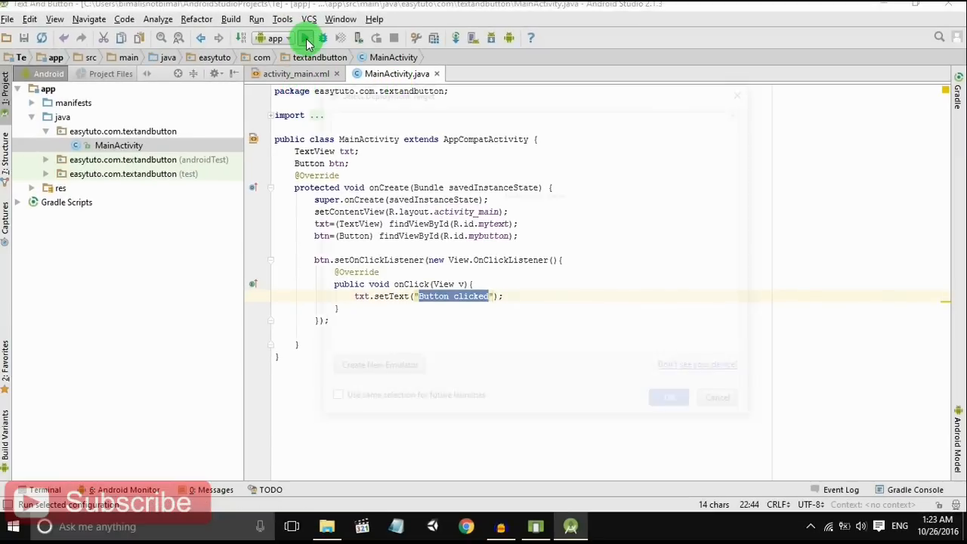
pyautogui.click(305, 37)
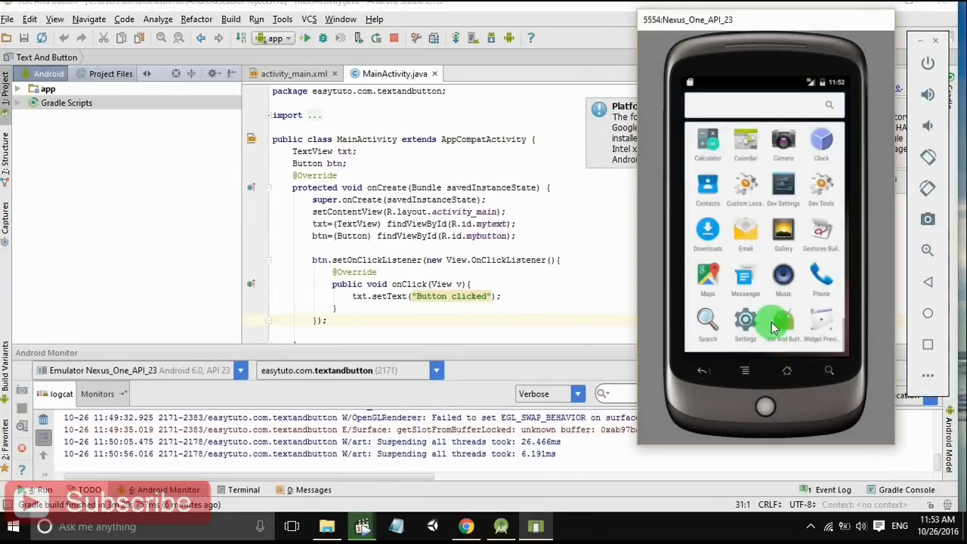
pyautogui.click(786, 370)
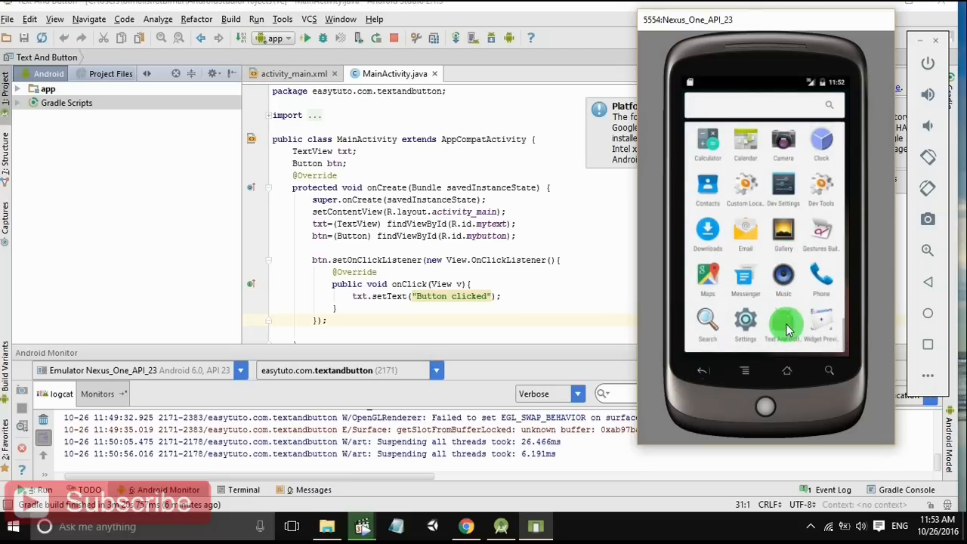
# Step: Launch Text And Button in the emulator and tap OK, changing Welcome to 'Button clicked'
pyautogui.click(783, 325)
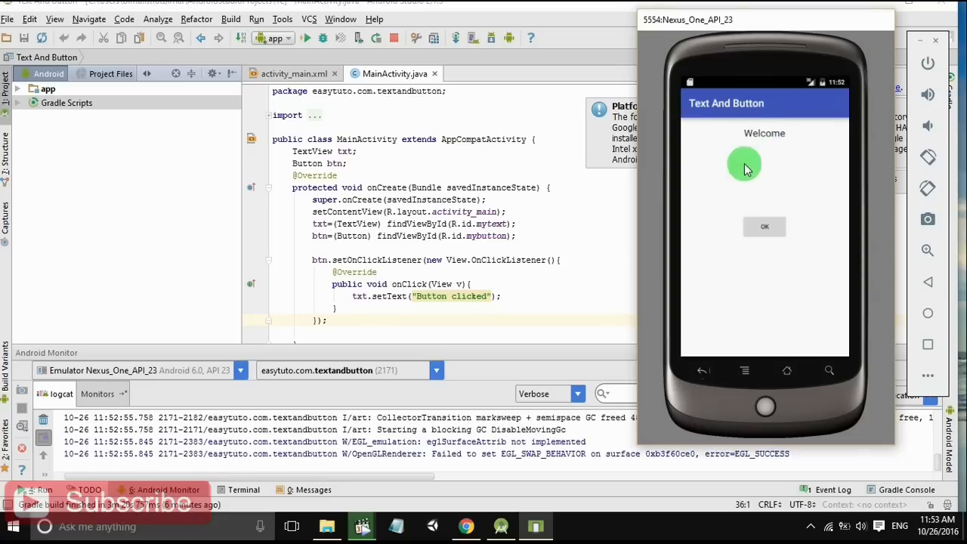
pyautogui.moveTo(774, 184)
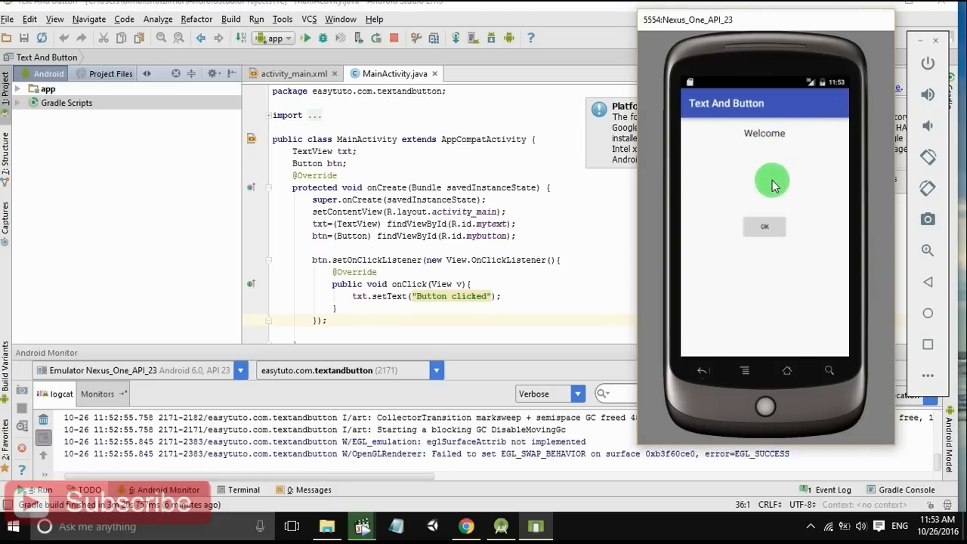
pyautogui.click(772, 182)
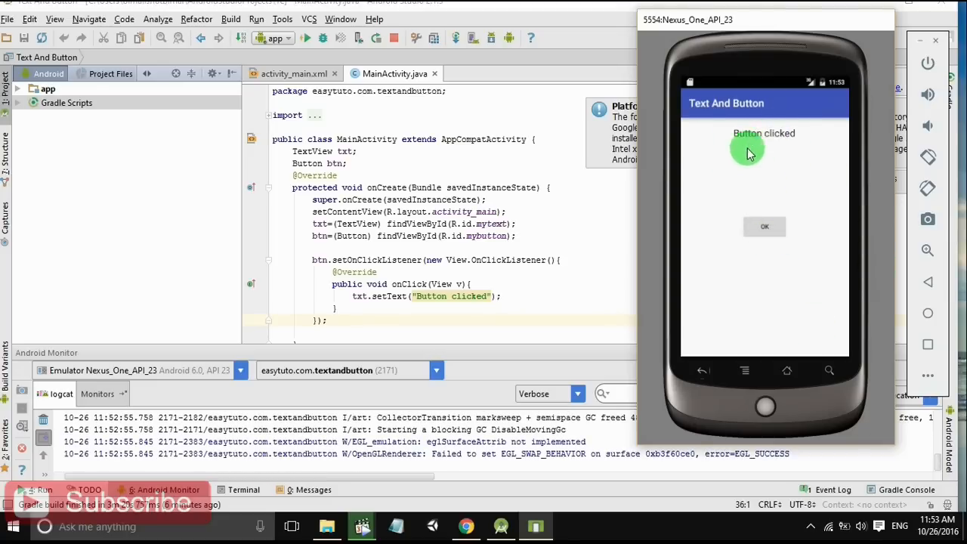
pyautogui.moveTo(783, 166)
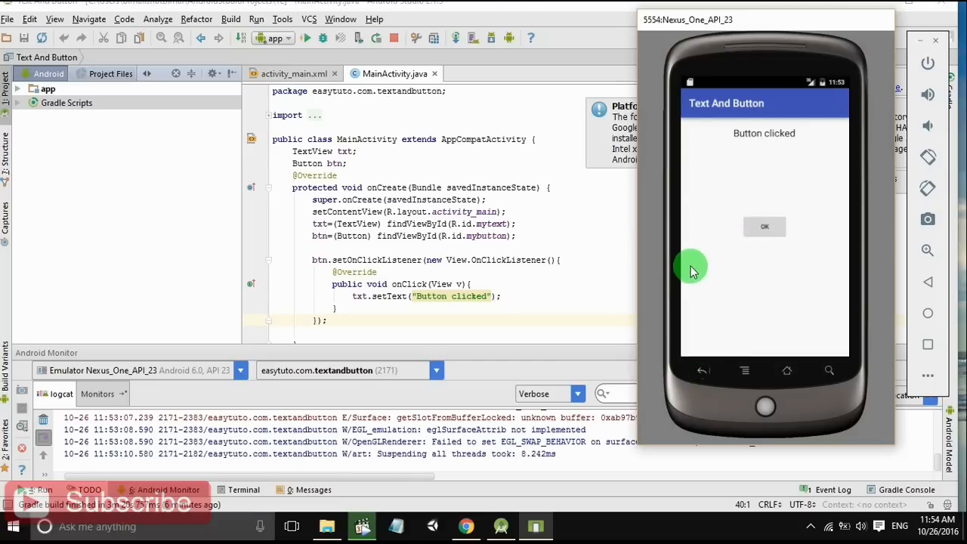
pyautogui.moveTo(683, 76)
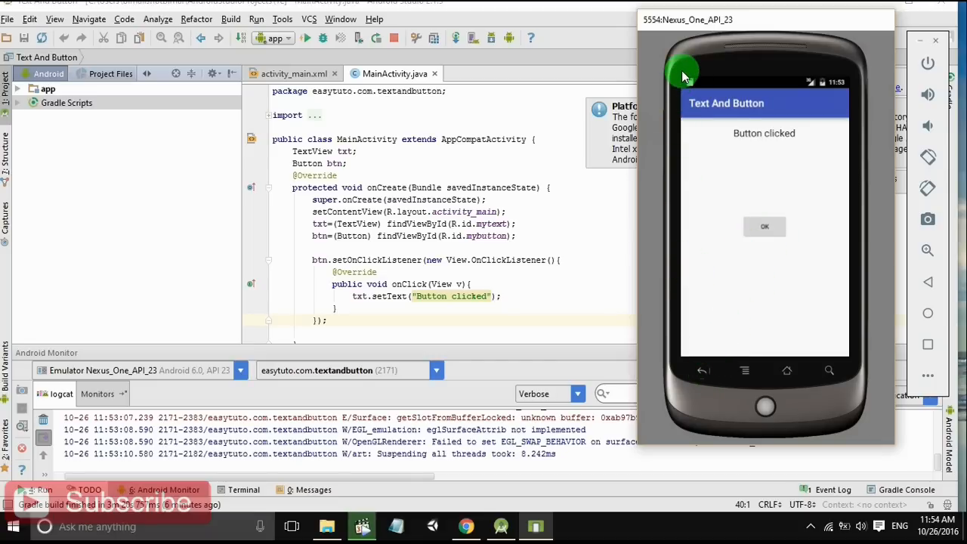